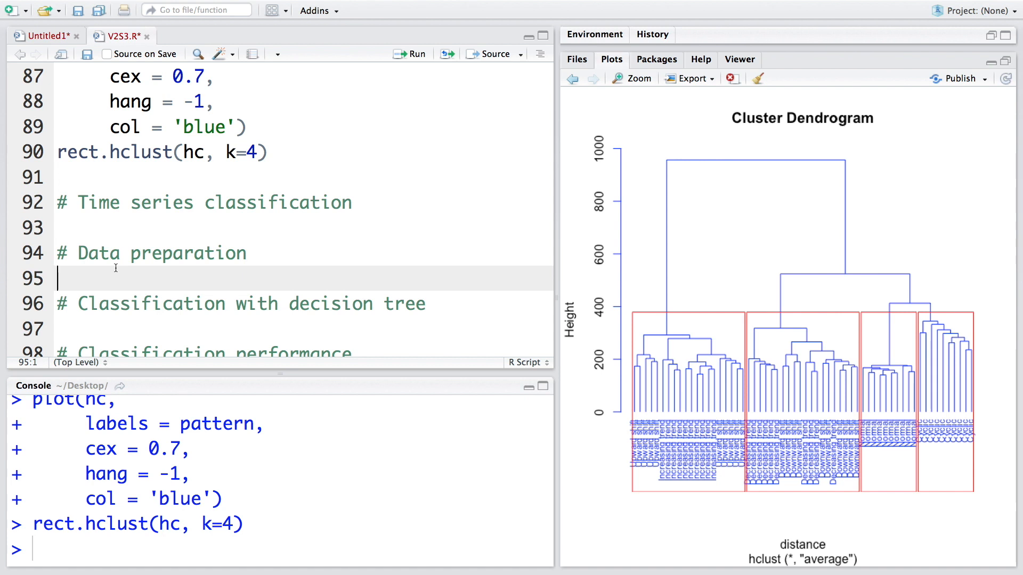
- Begin pattern100 <- c(rep('Normal', 100), rep('Cyclic', 100), ...) under the data preparation comment
{"action": "type", "text": "patter"}
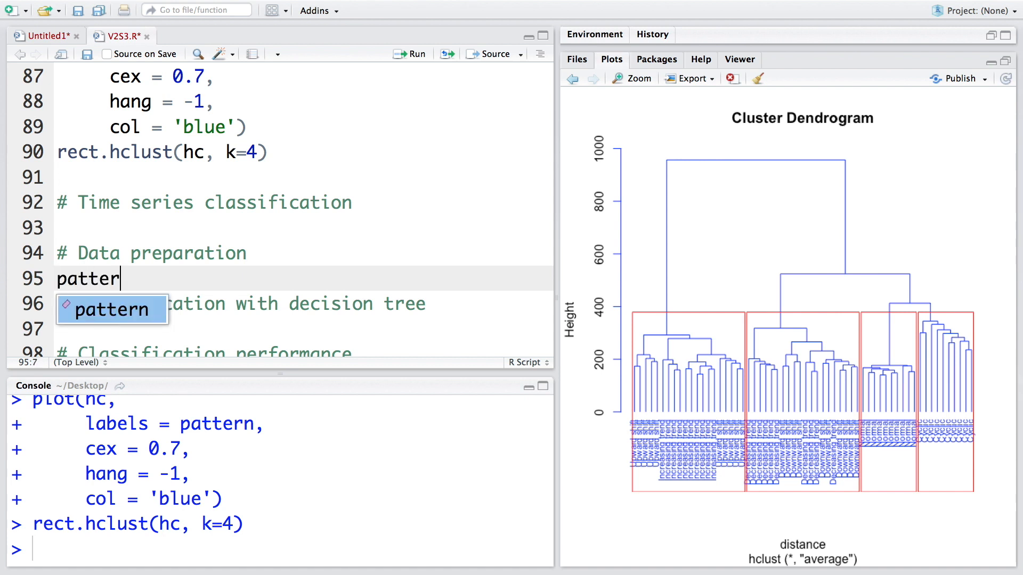
{"action": "type", "text": "n1"}
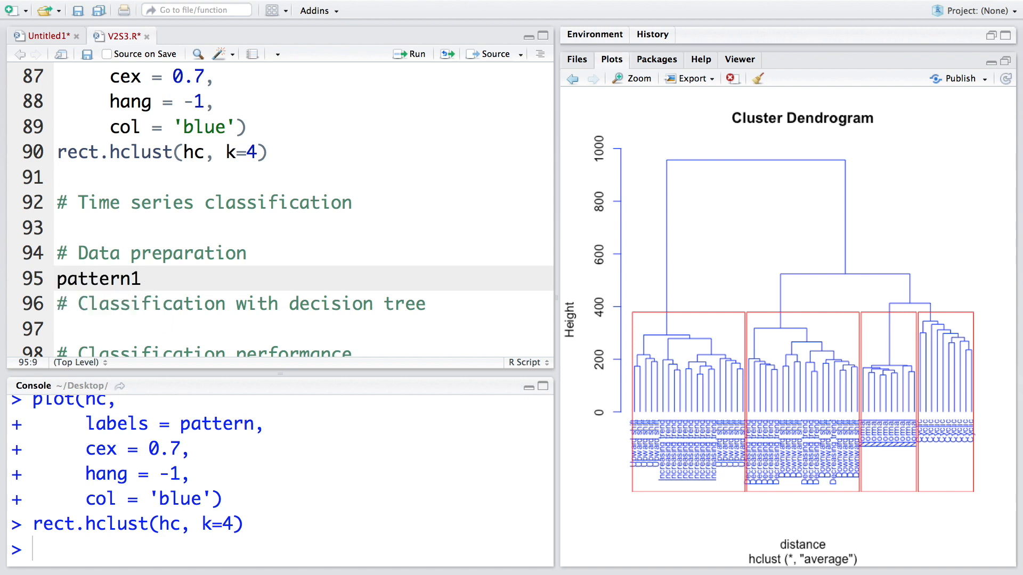
{"action": "type", "text": "00 <- c(rep('"}
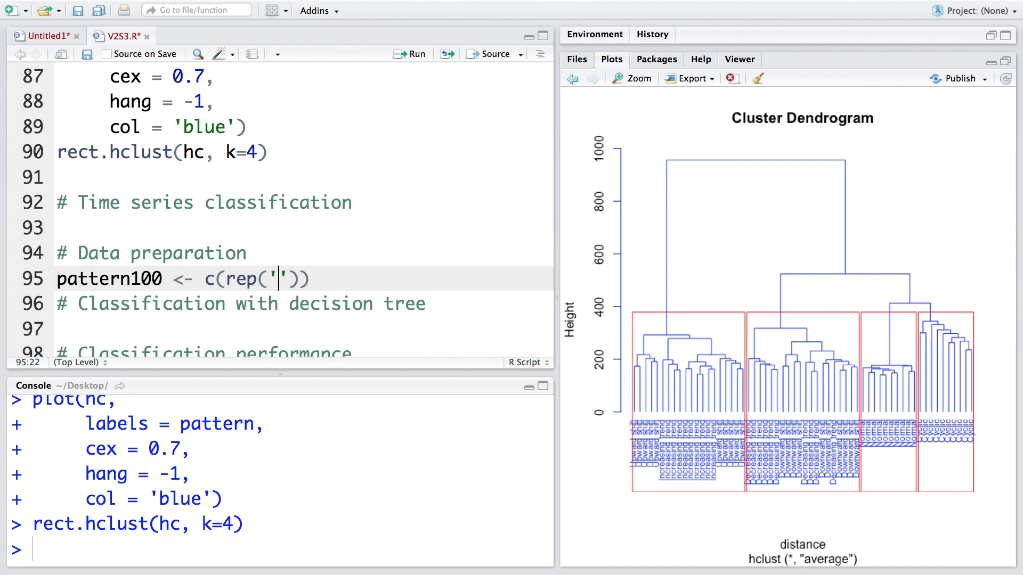
{"action": "type", "text": "Normal"}
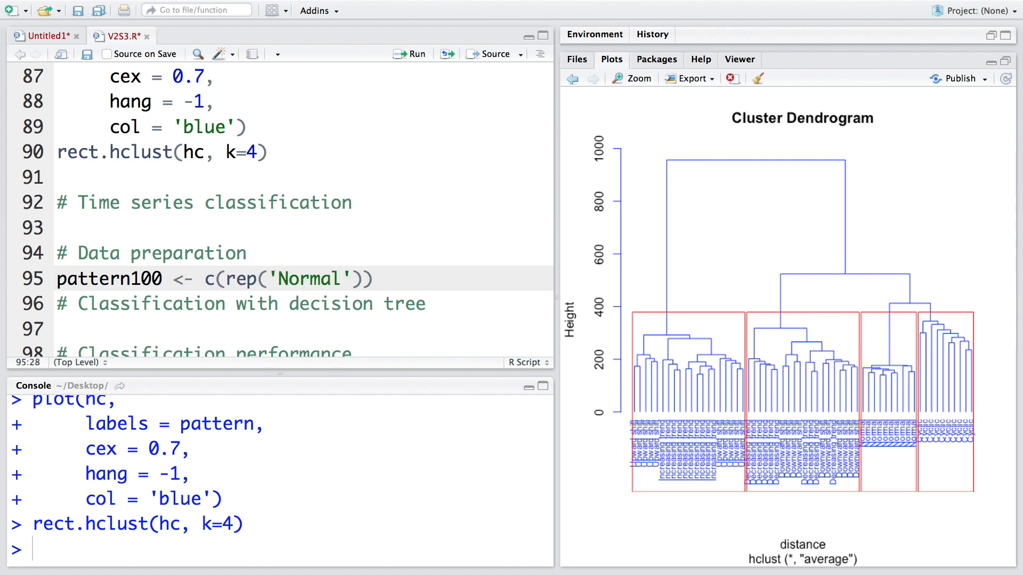
{"action": "type", "text": ", 100"}
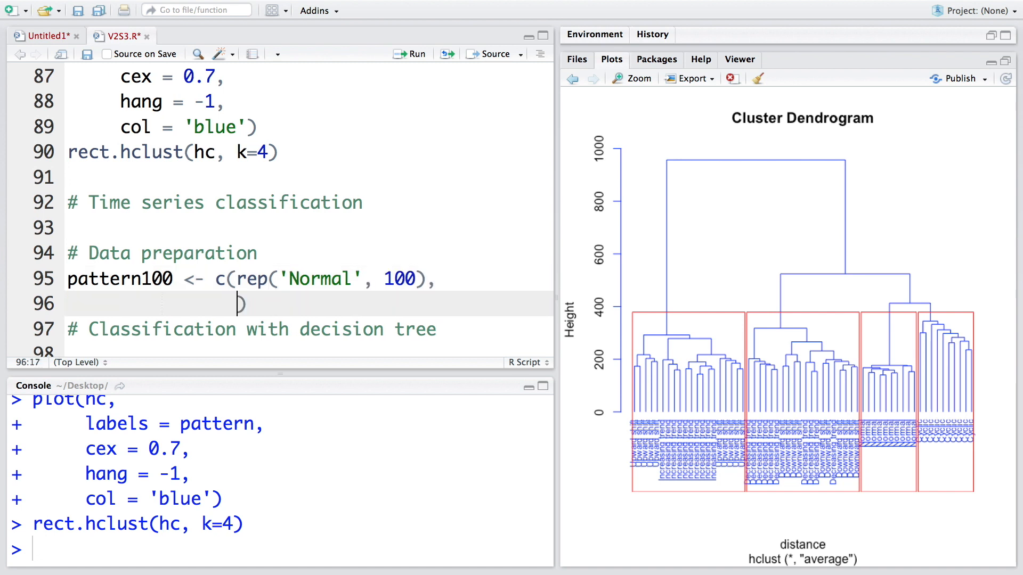
{"action": "type", "text": "rep('C'))"}
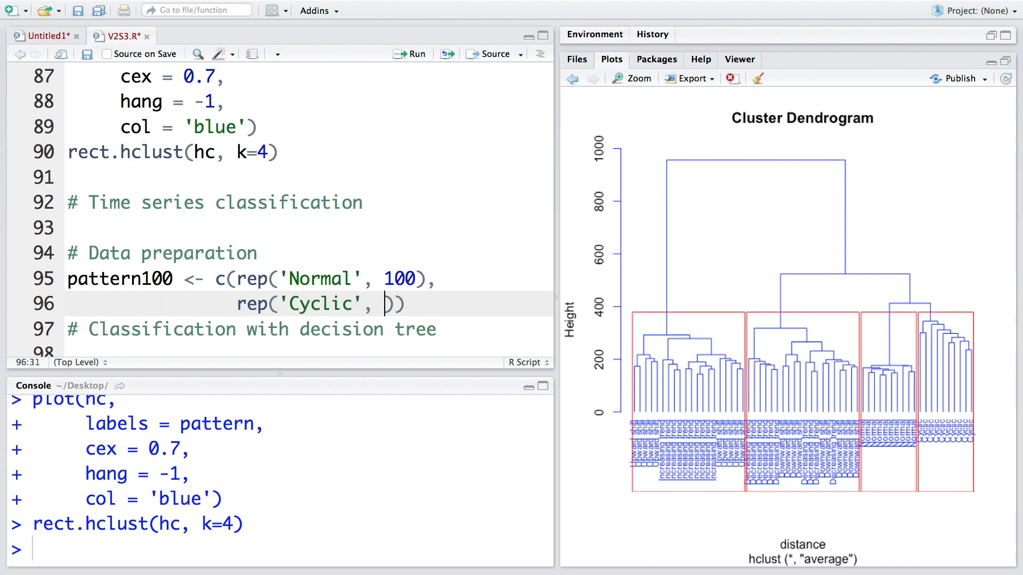
{"action": "type", "text": "100"}
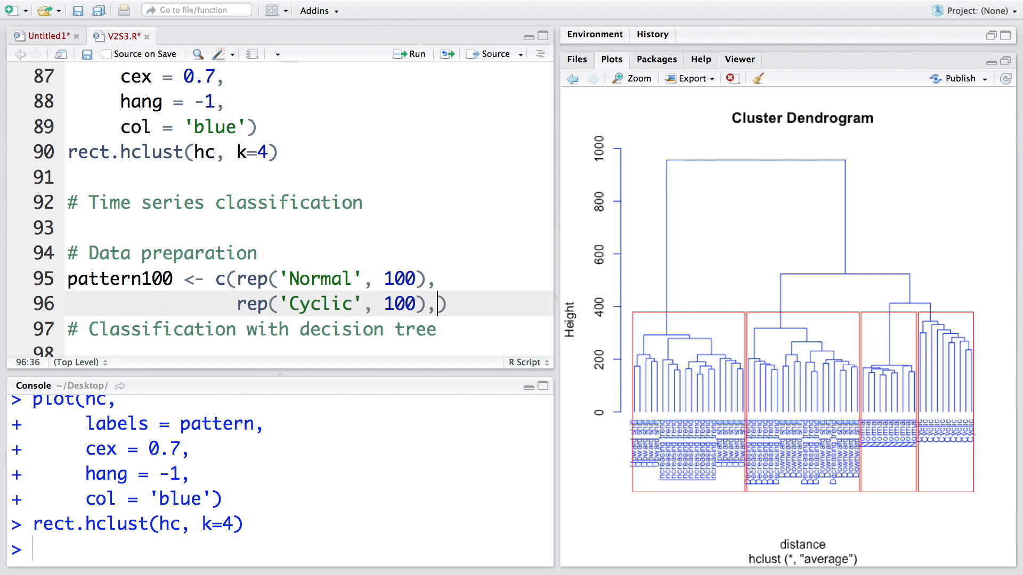
- Complete pattern100 with Increasing trend, Decreasing trend, Upward shift and Downward shift, 100 each, and run it
{"action": "type", "text": "rep('In'))"}
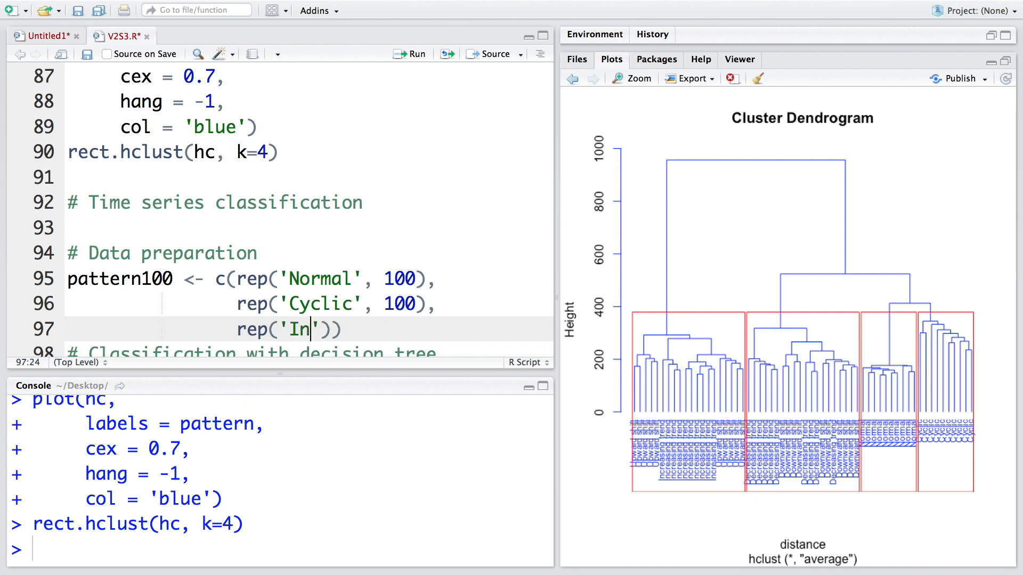
{"action": "type", "text": "creasing tre"}
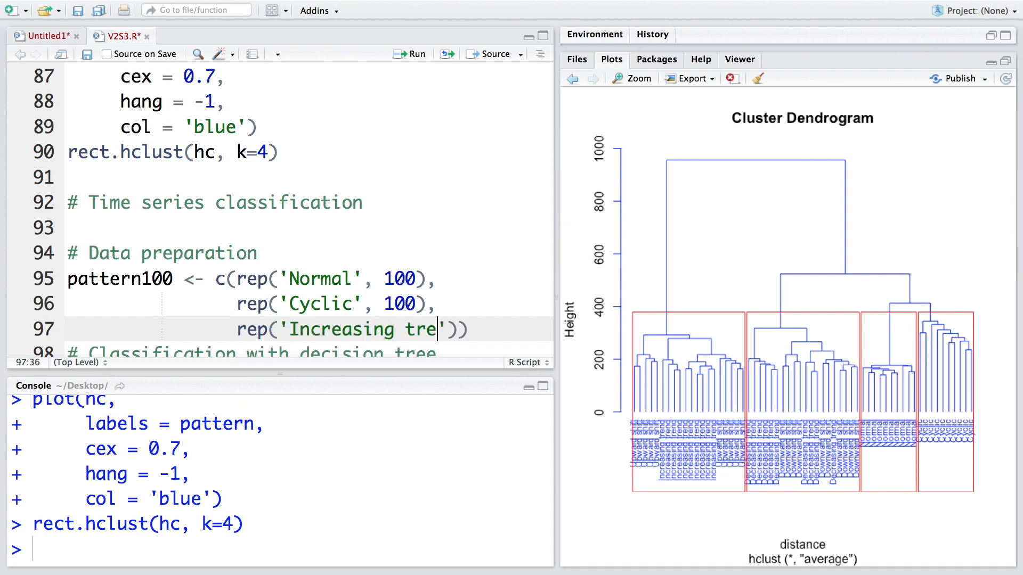
{"action": "type", "text": "nd', 100),"}
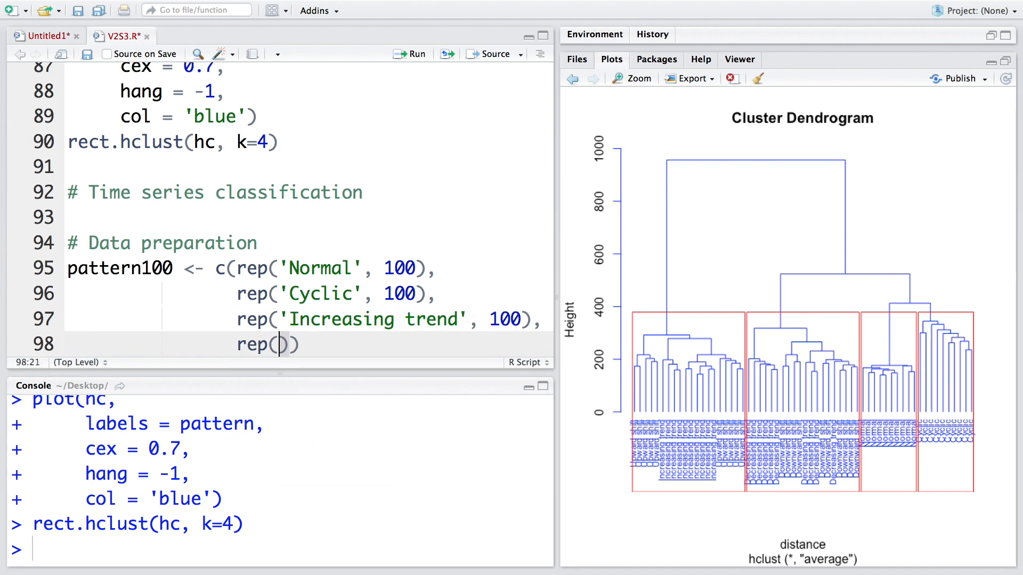
{"action": "type", "text": "'Decrea'"}
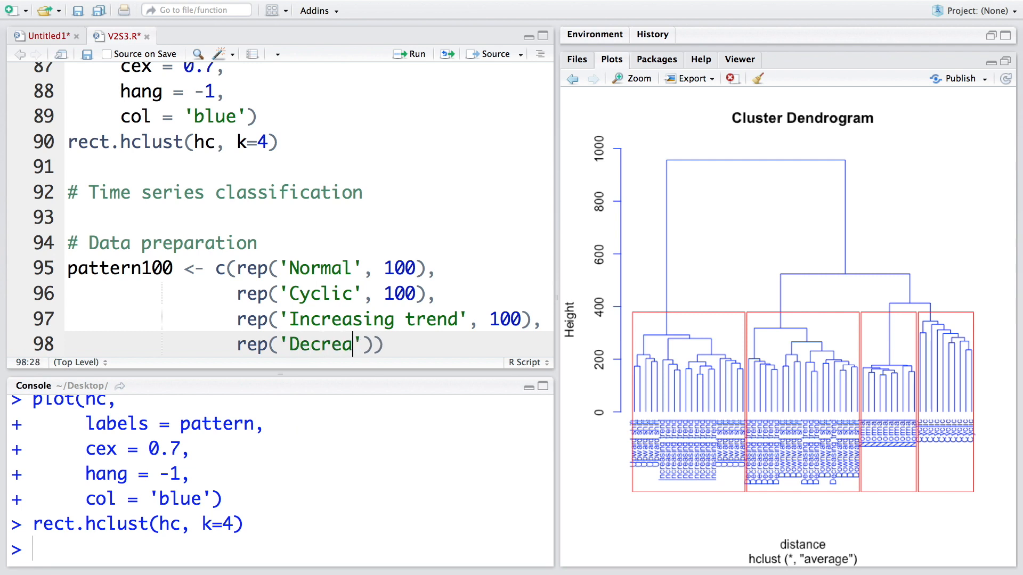
{"action": "type", "text": "sing trend"}
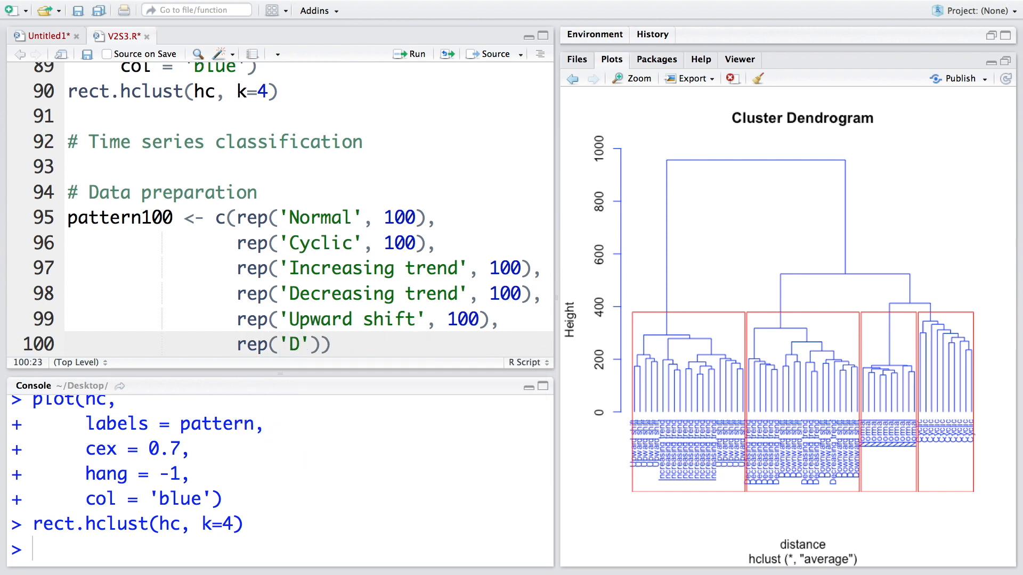
{"action": "type", "text": "ownw"}
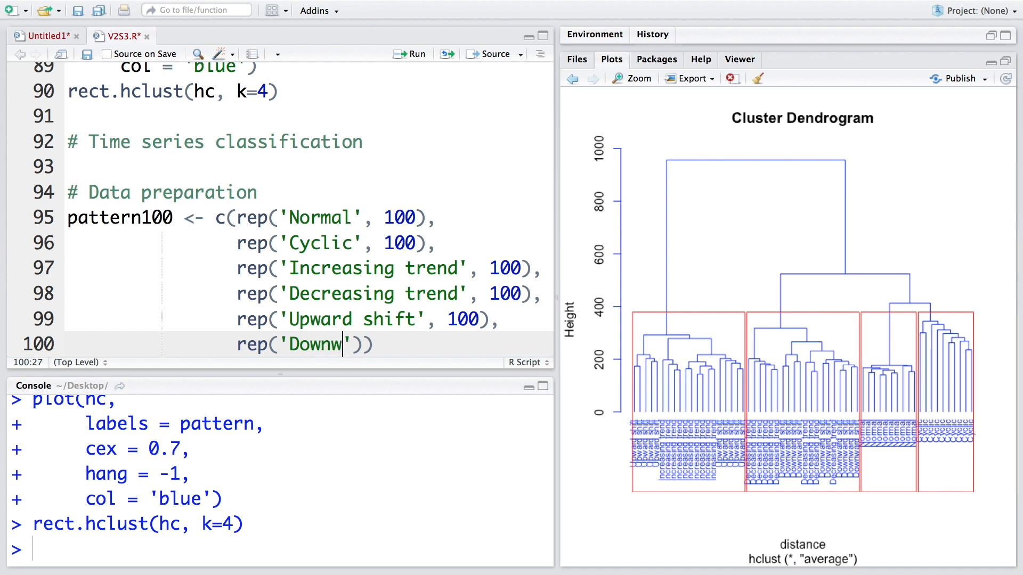
{"action": "type", "text": "ard shift"}
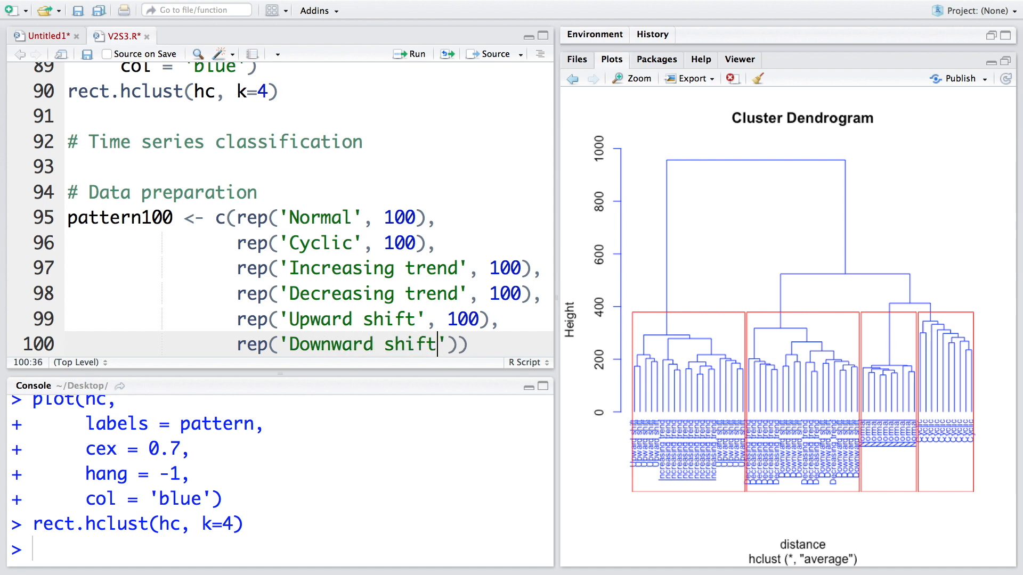
{"action": "left_click", "coordinate": [464, 55]}
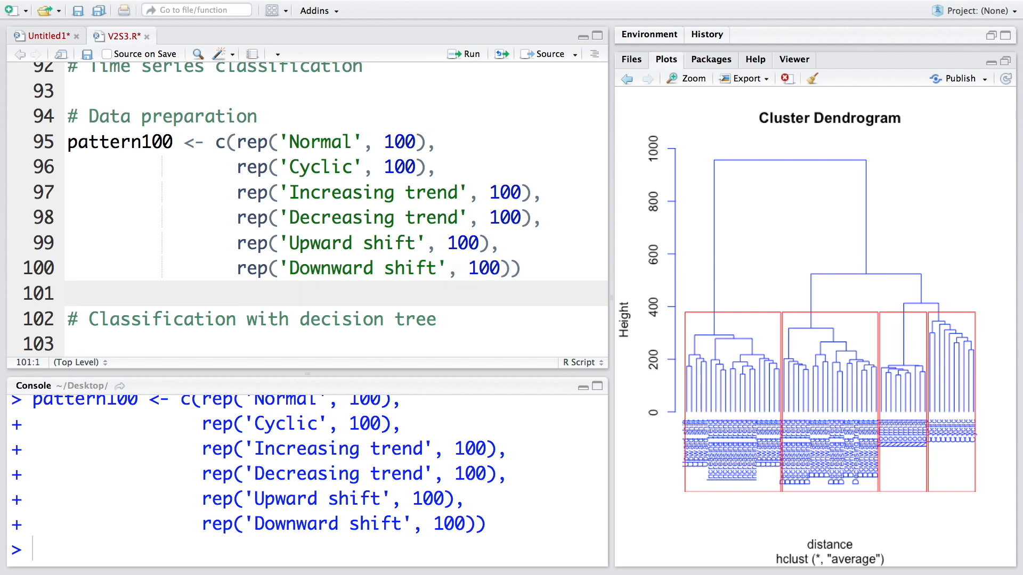
- Write and run newdata <- data.frame(data, pattern100) followed by str(newdata)
{"action": "type", "text": "data.frame()"}
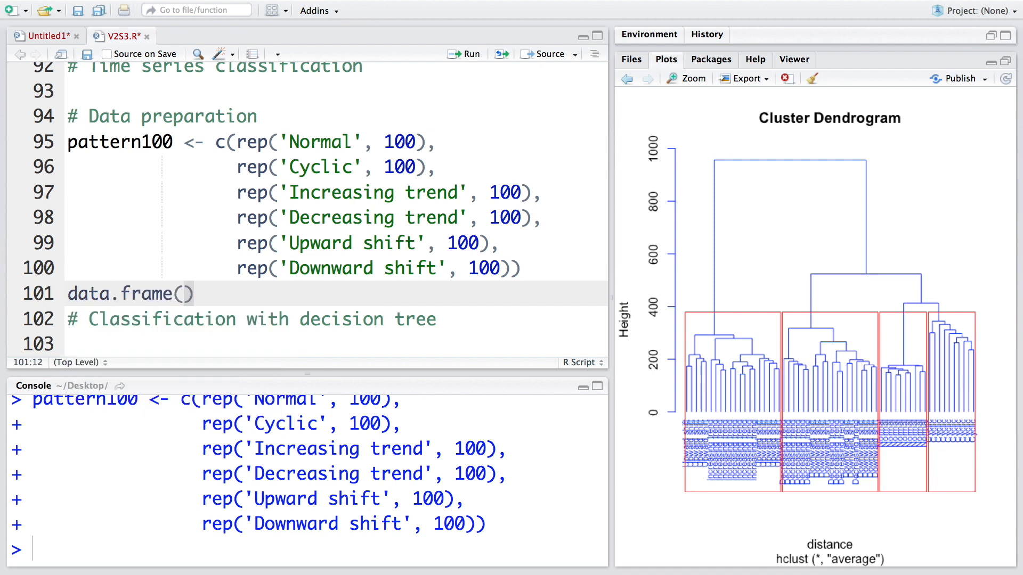
{"action": "type", "text": "data,"}
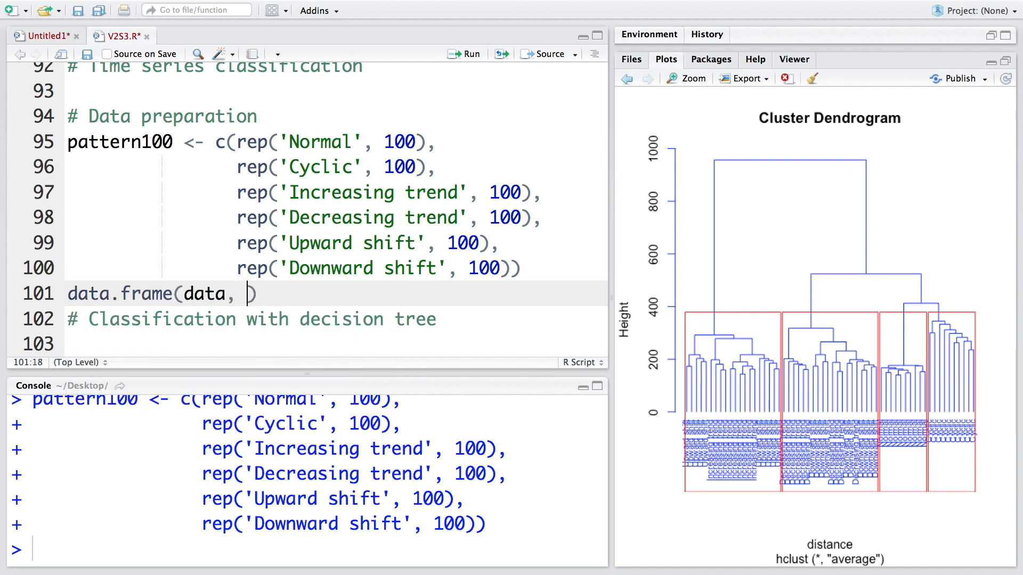
{"action": "type", "text": "pa"}
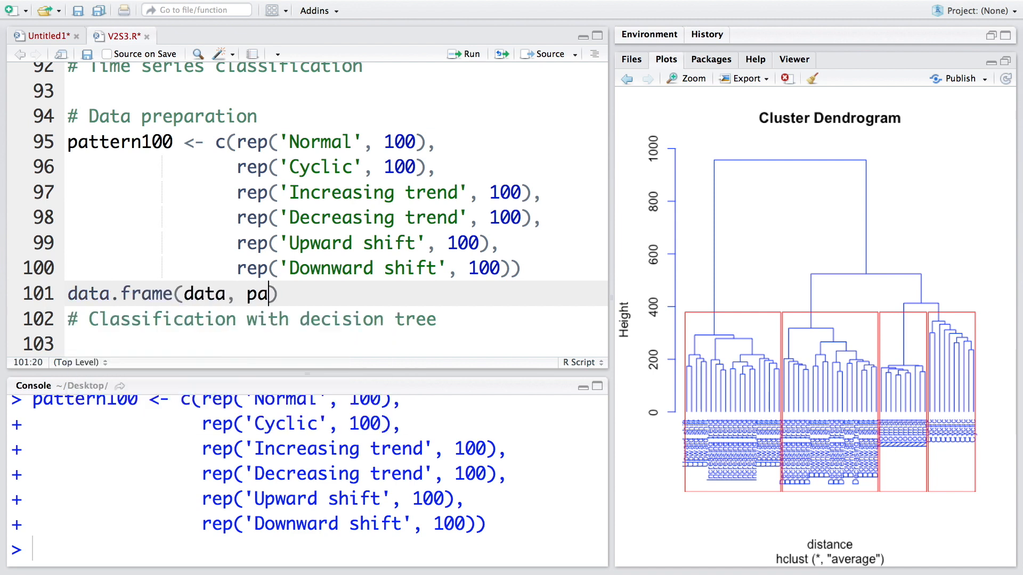
{"action": "type", "text": "ttern100"}
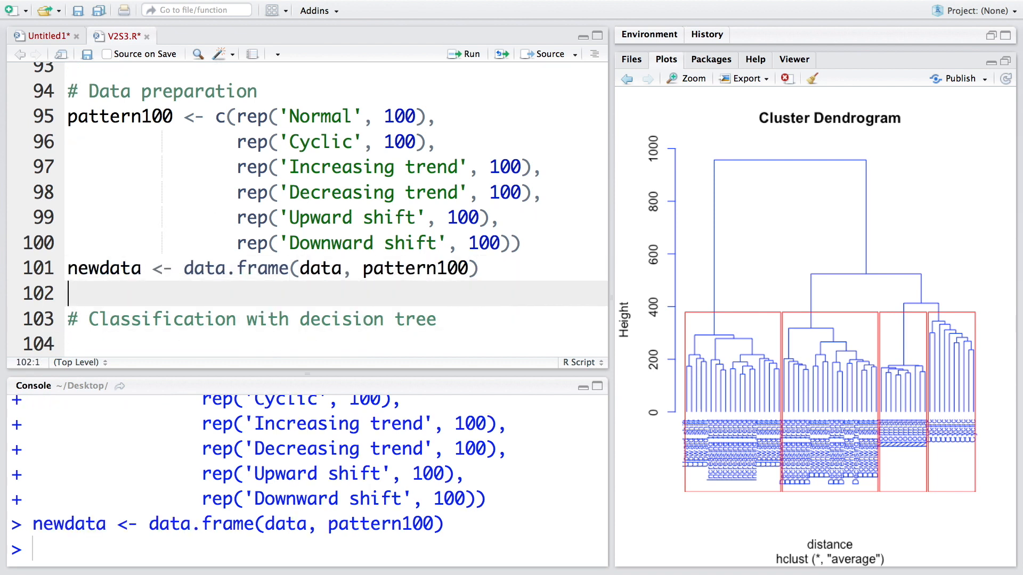
{"action": "type", "text": "str("}
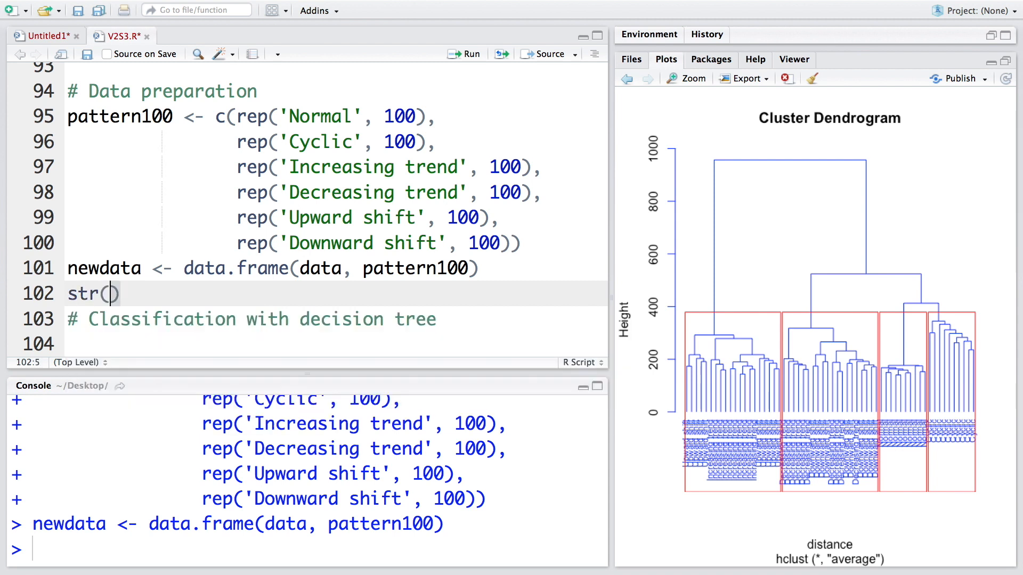
{"action": "type", "text": "newdata"}
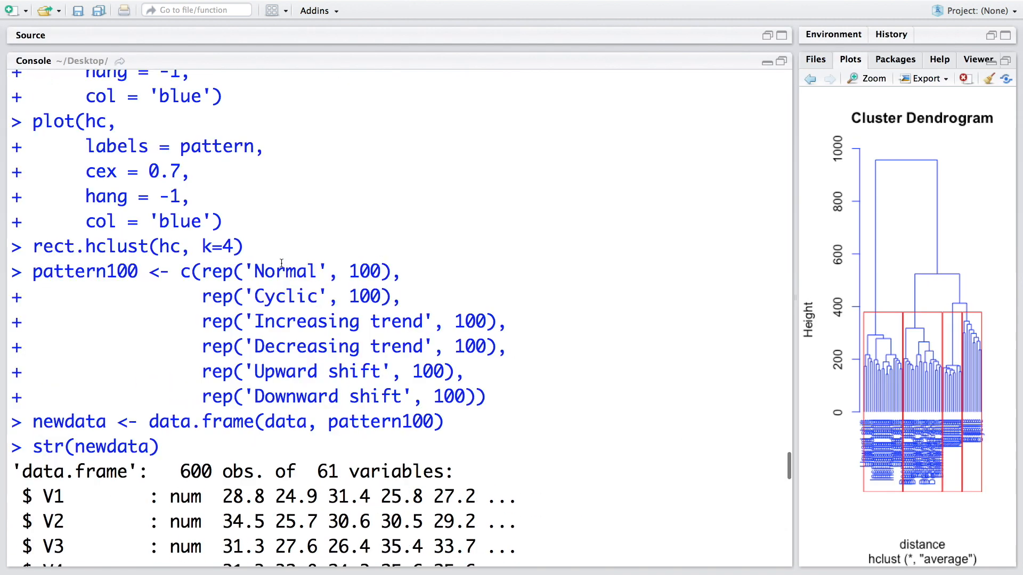
- Read through the str(newdata) output showing 600 obs. of 61 variables, then restore the Source pane
{"action": "scroll", "scroll_direction": "down", "scroll_amount": 3}
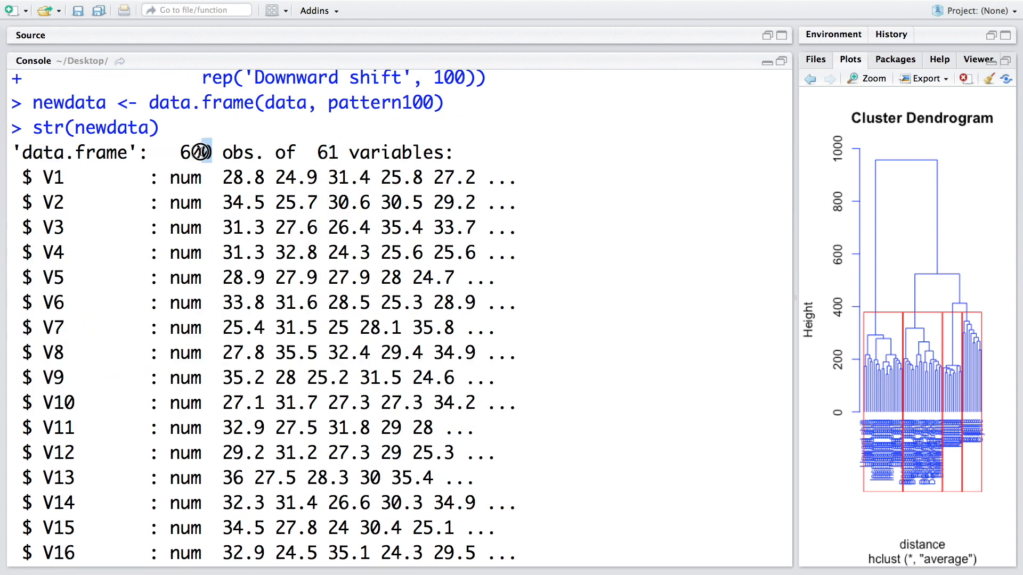
{"action": "double_click", "coordinate": [195, 152]}
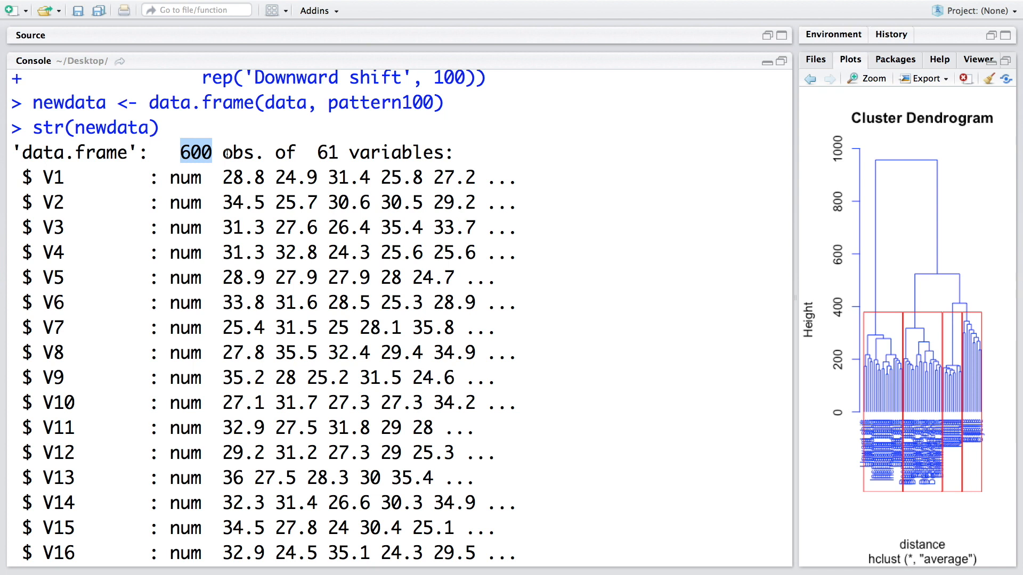
{"action": "scroll", "scroll_direction": "down", "scroll_amount": 3}
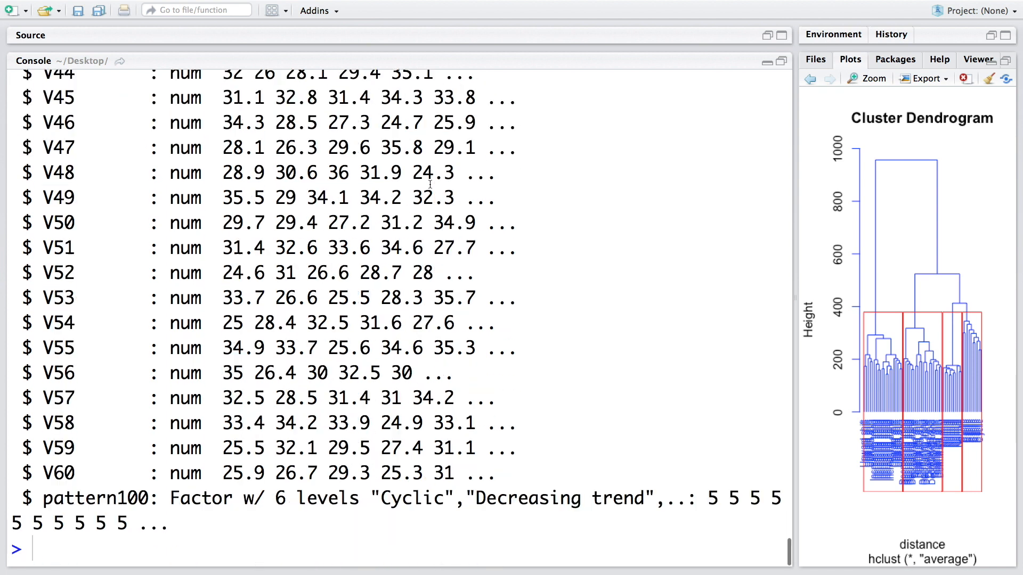
{"action": "double_click", "coordinate": [200, 498]}
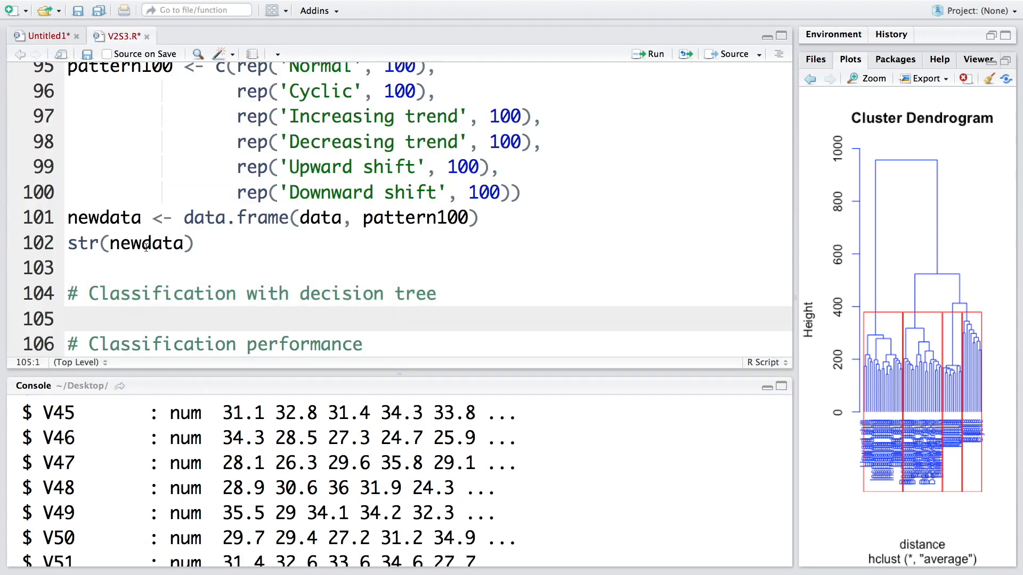
- Write and run library(party), which fails as not installed, then go to the Packages tab
{"action": "type", "text": "li"}
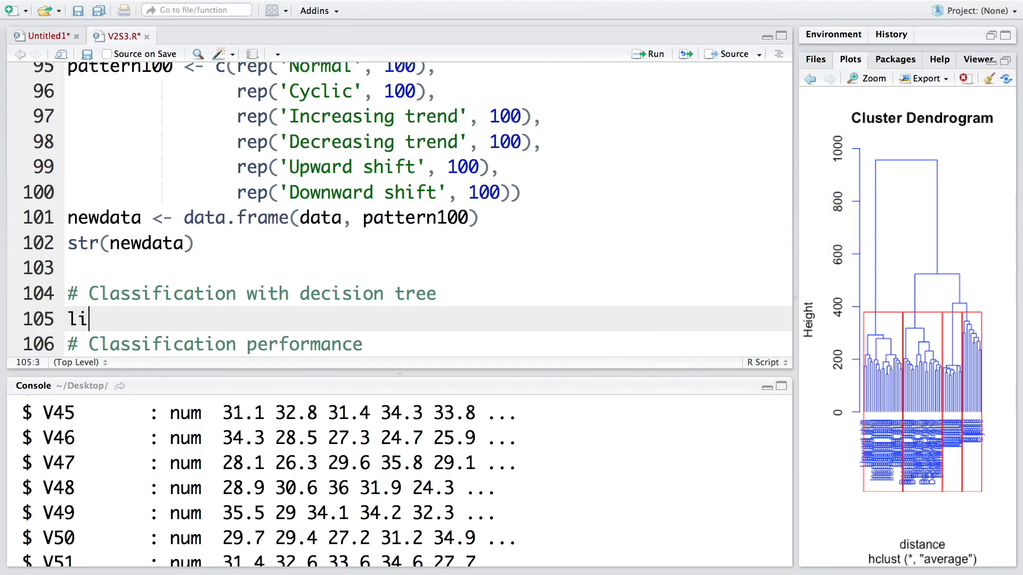
{"action": "type", "text": "brary(party"}
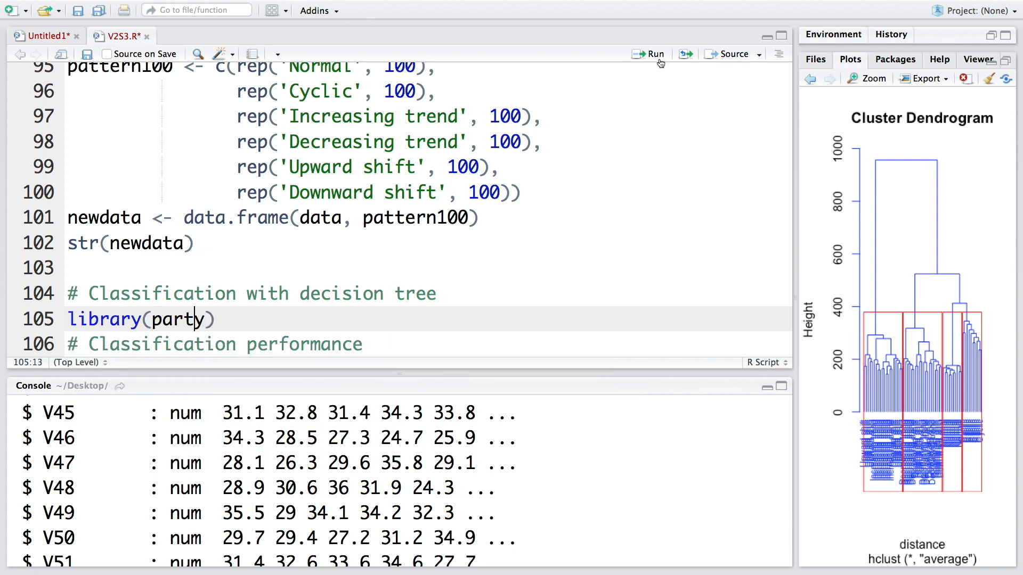
{"action": "left_click", "coordinate": [654, 54]}
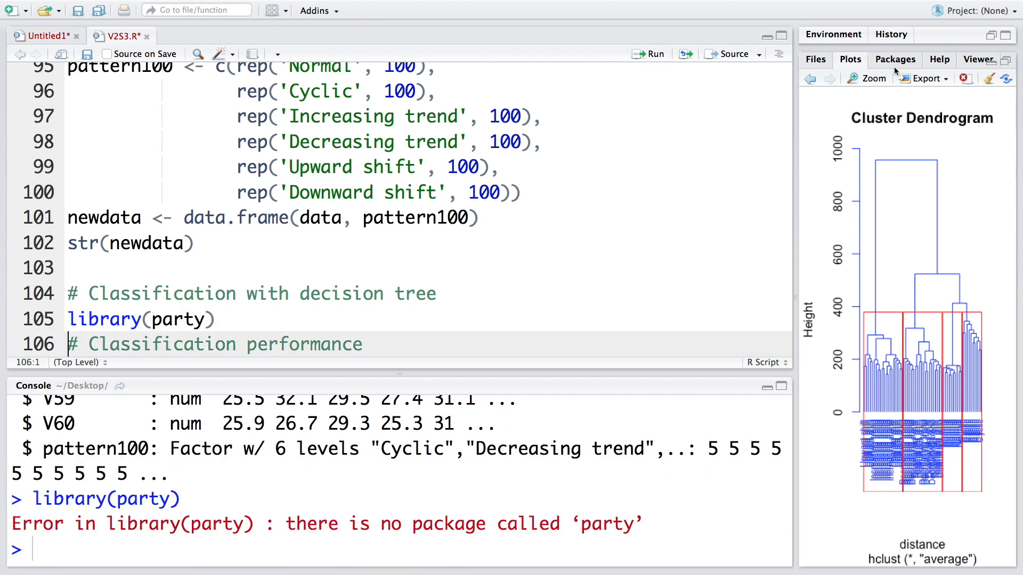
{"action": "left_click", "coordinate": [830, 78]}
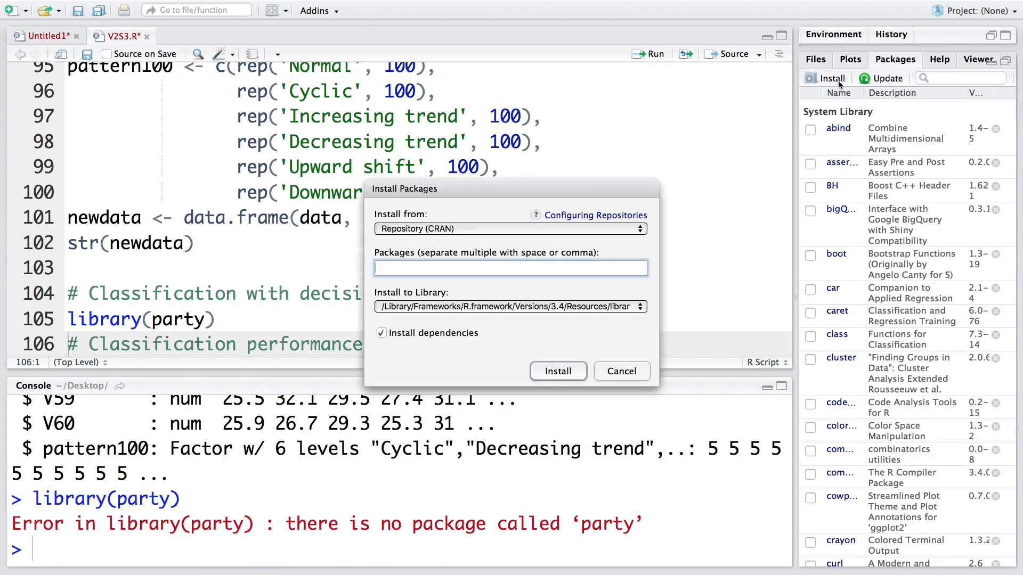
- Enter party in the Install Packages dialog to install it with dependencies
{"action": "type", "text": "par"}
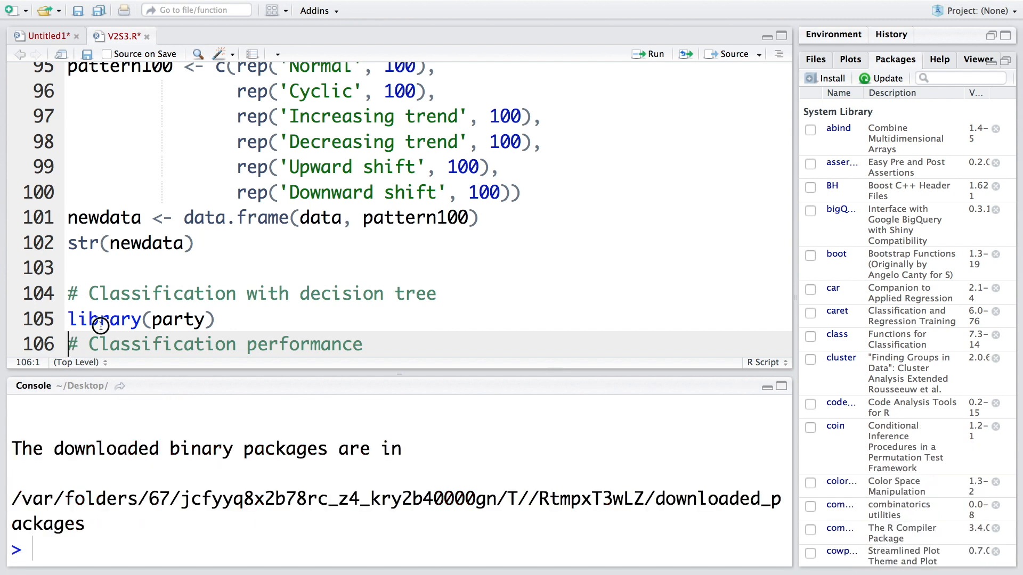
- Run library(party) and start ctree(pattern100 on line 106, completing pattern100 from autocomplete
{"action": "left_click", "coordinate": [652, 55]}
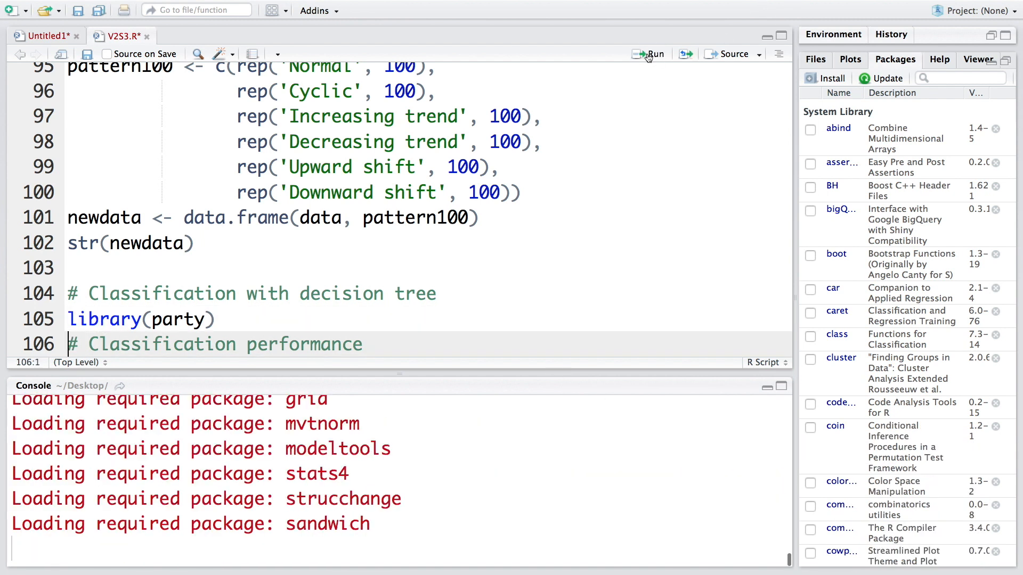
{"action": "left_click", "coordinate": [655, 54]}
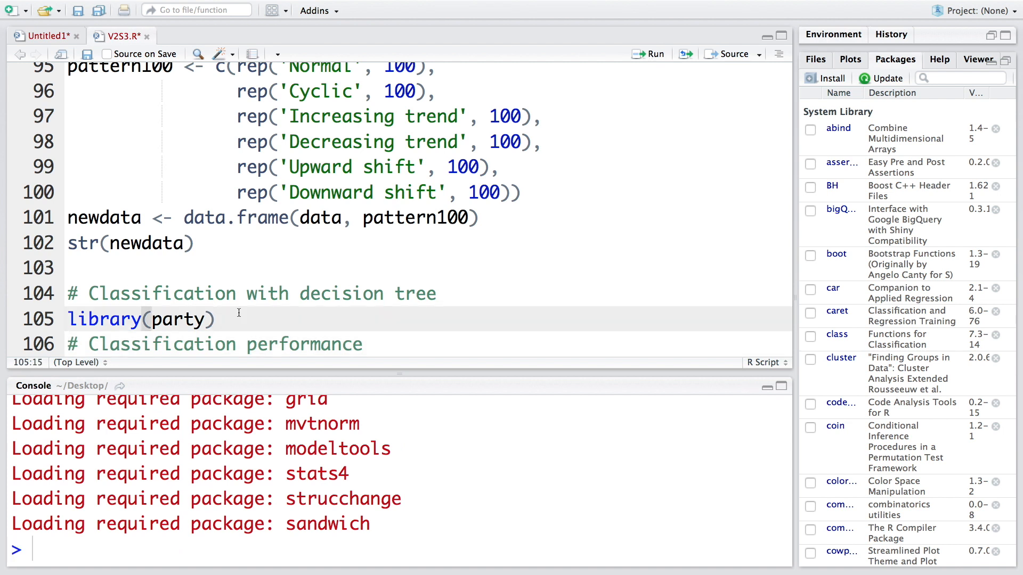
{"action": "type", "text": "c"}
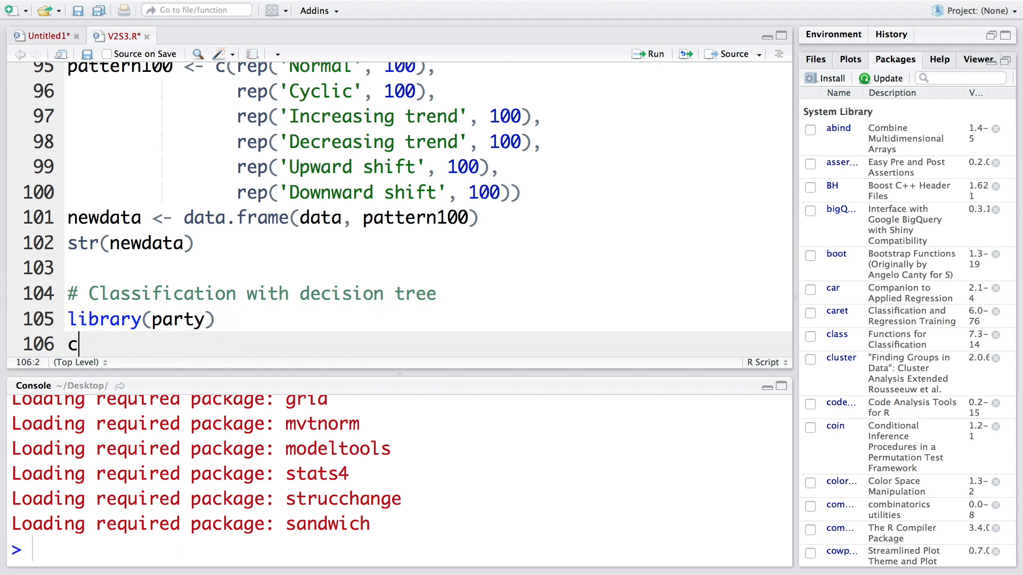
{"action": "type", "text": "tree("}
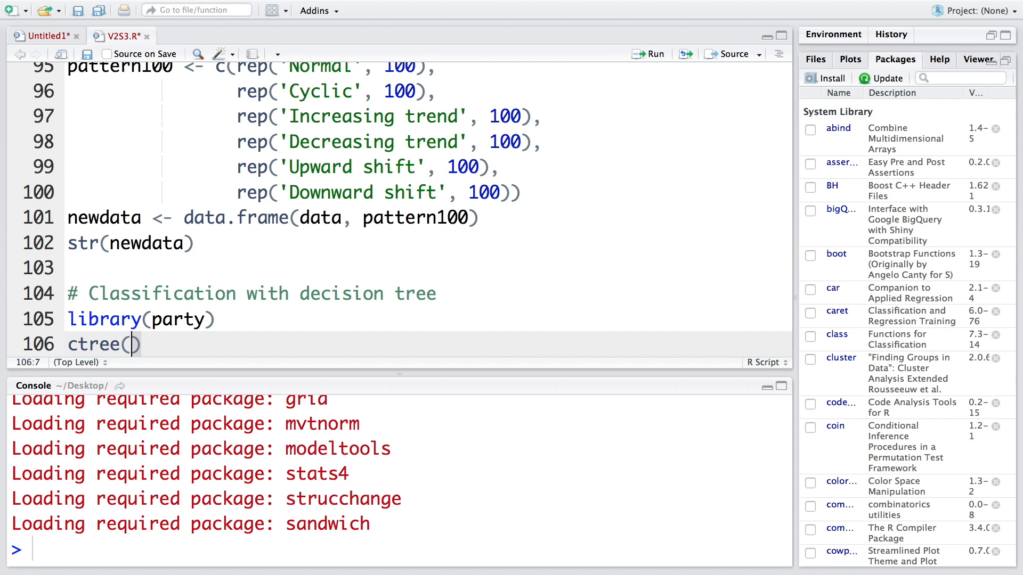
{"action": "type", "text": "pattern"}
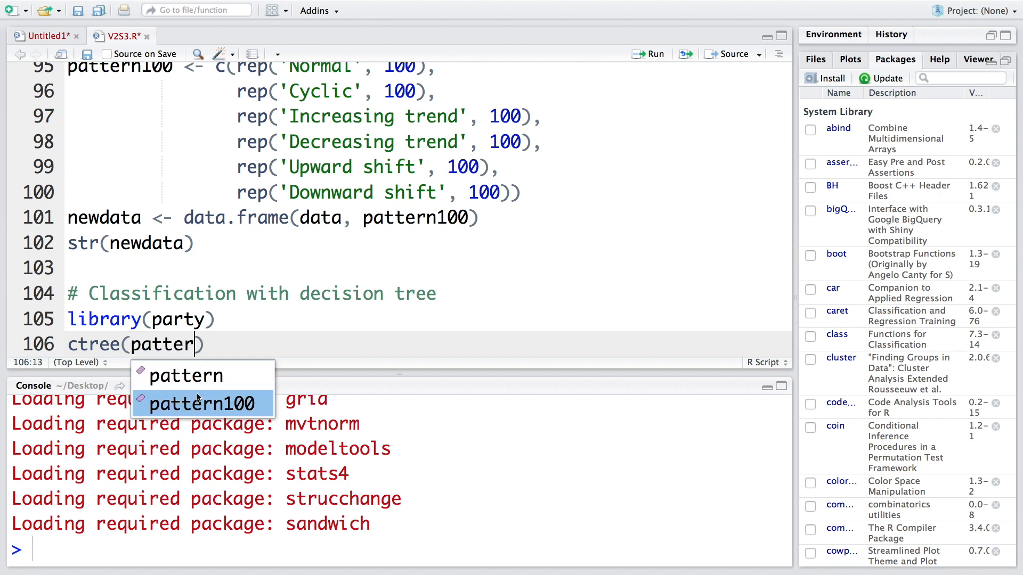
{"action": "left_click", "coordinate": [202, 402]}
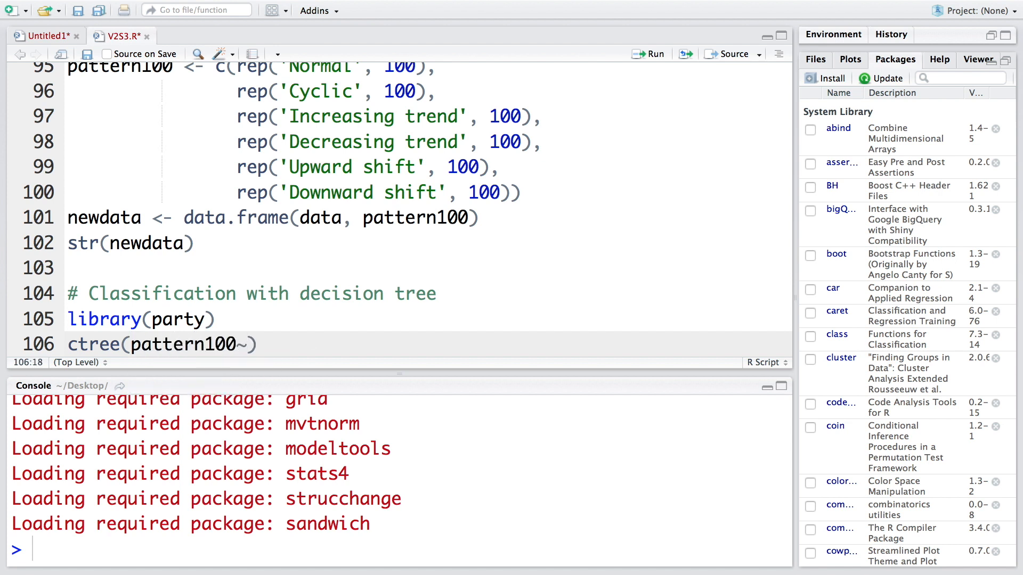
- Finish the line as tree <- ctree(pattern100~., newdata) and run it to fit the tree
{"action": "type", "text": "."}
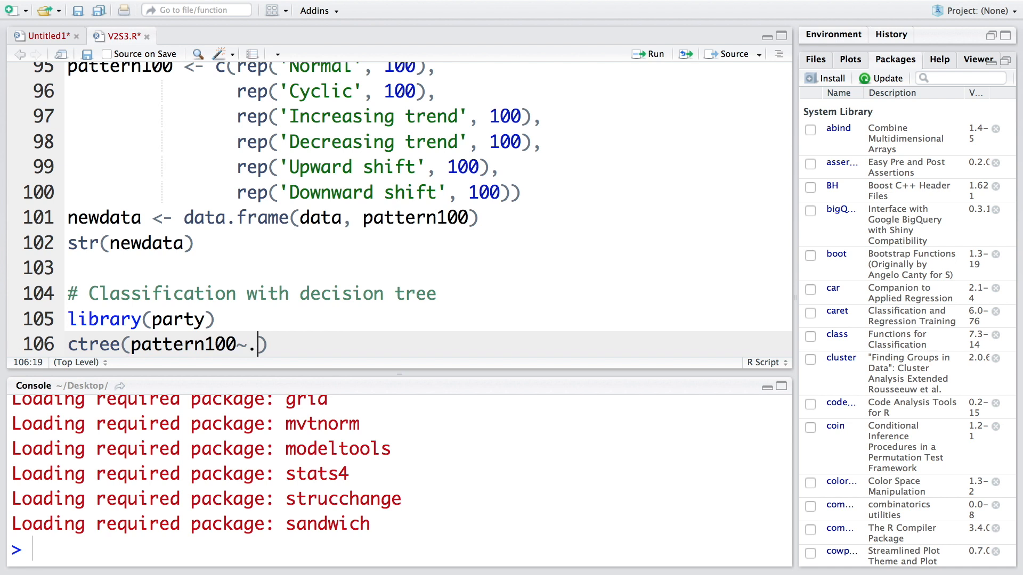
{"action": "type", "text": ","}
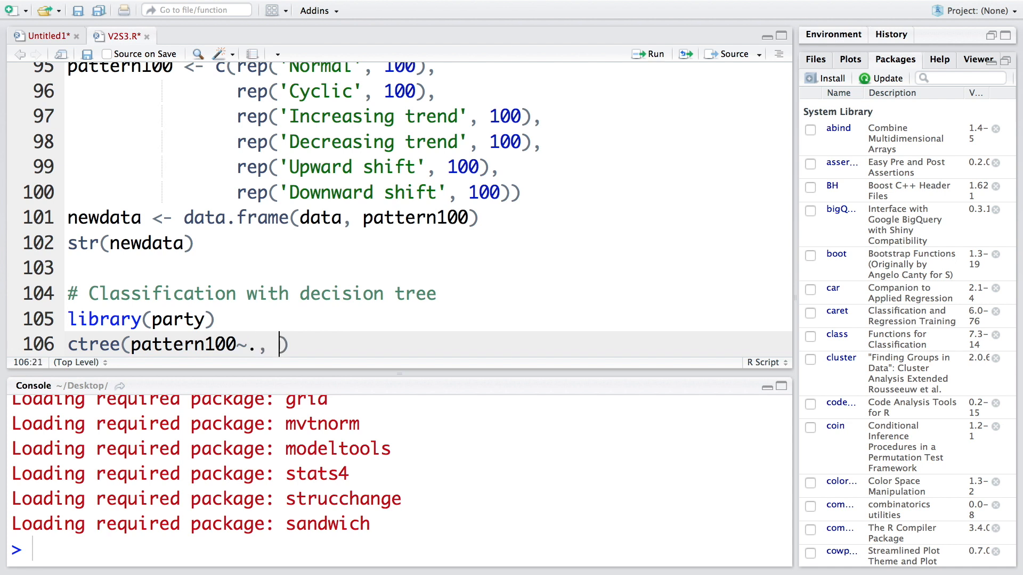
{"action": "type", "text": "newdata"}
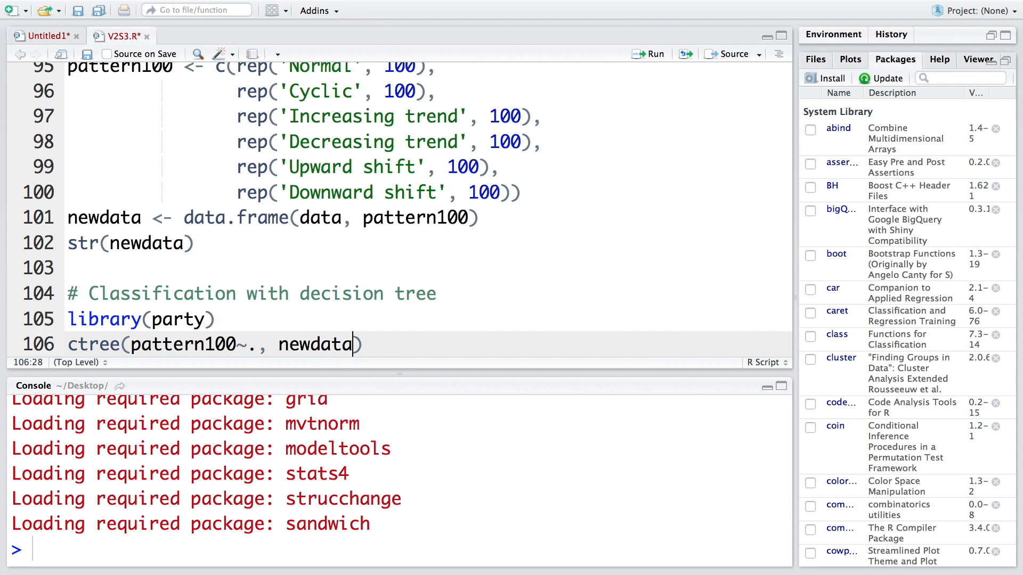
{"action": "type", "text": "tree"}
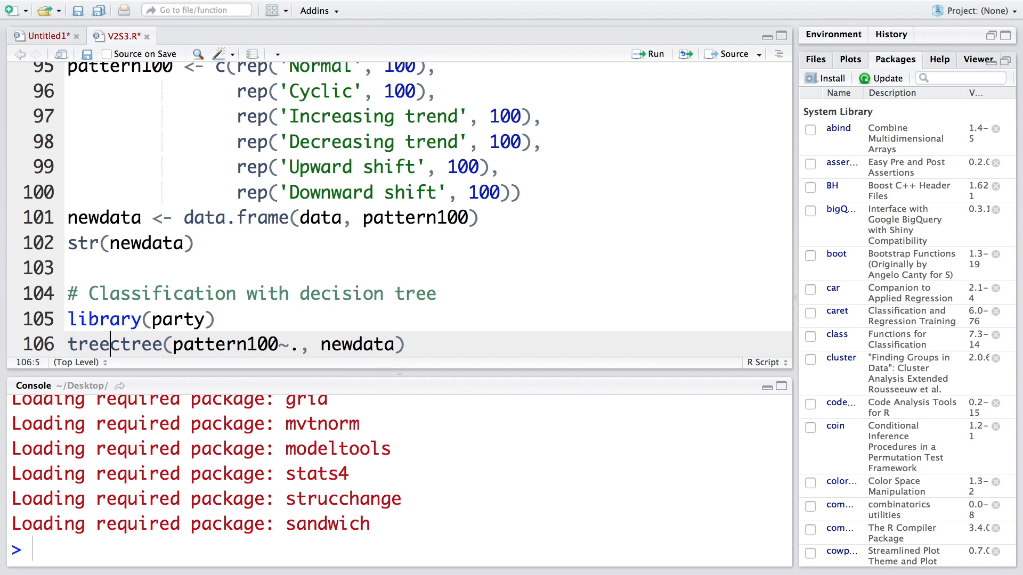
{"action": "type", "text": "<-"}
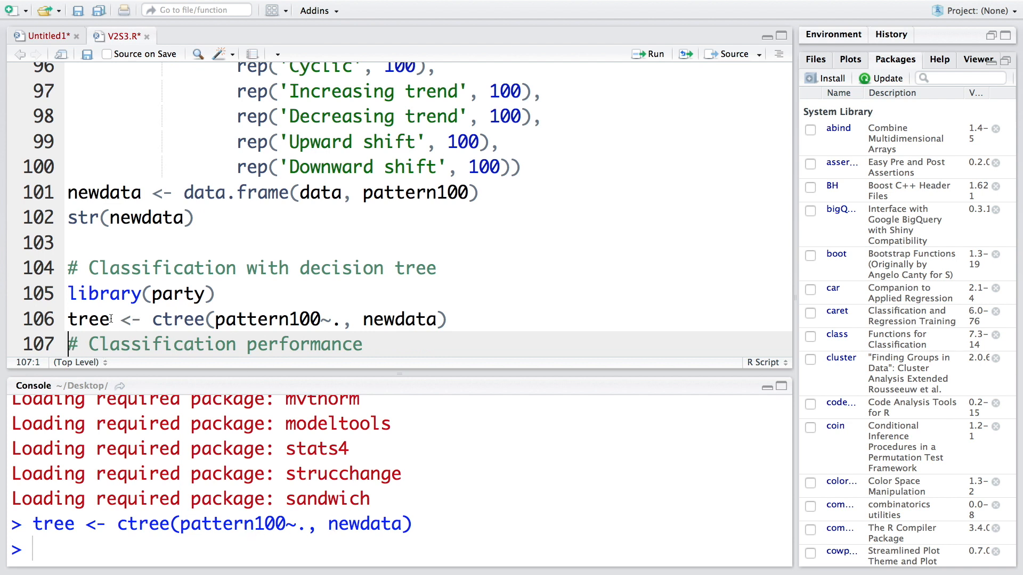
- Print tree in an enlarged console, showing a conditional inference tree with 25 terminal nodes
{"action": "double_click", "coordinate": [88, 319]}
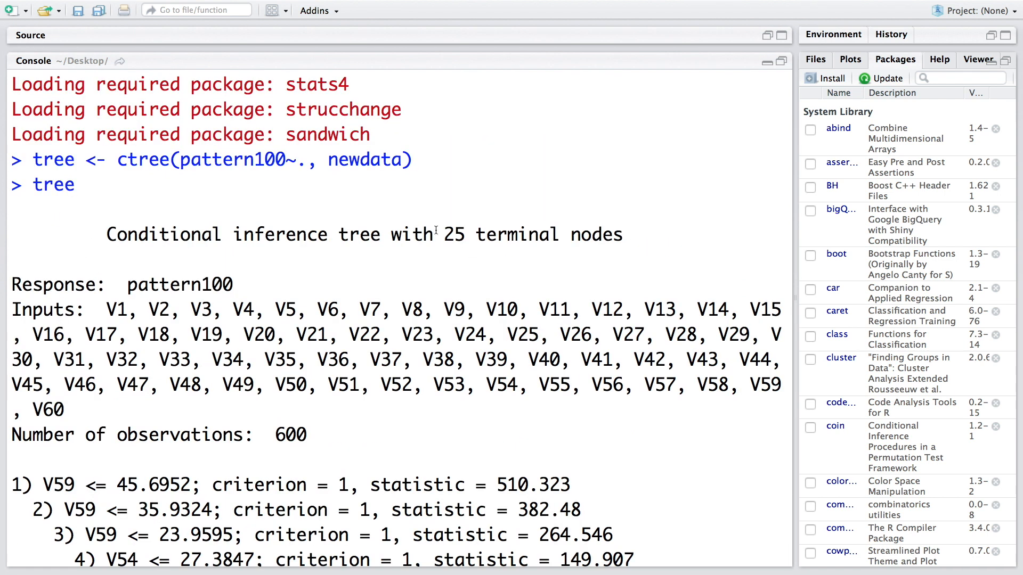
{"action": "left_click_drag", "start_coordinate": [444, 235], "coordinate": [622, 234]}
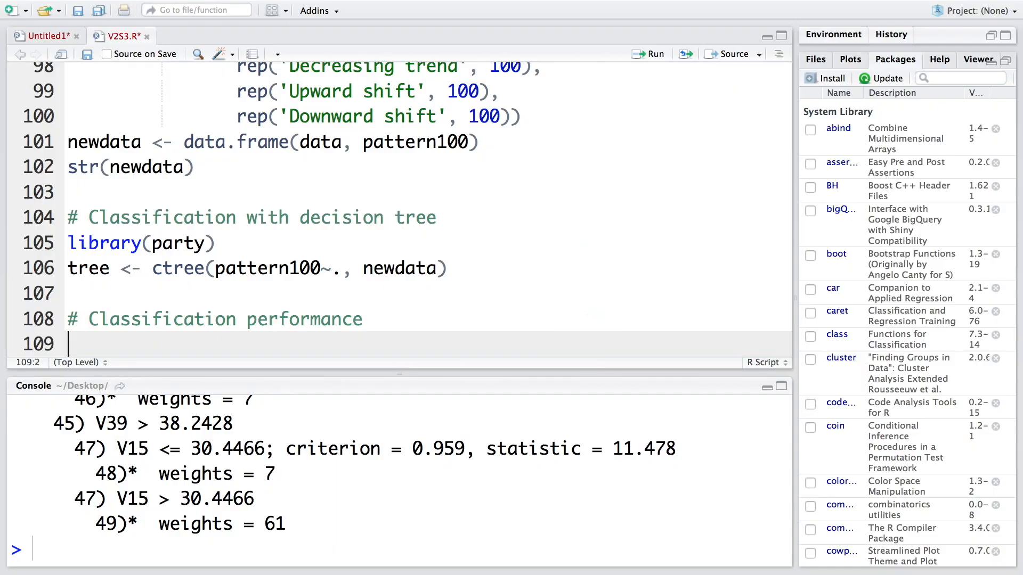
- Write and run table(predict(tree, newdata), newdata$pattern100) to print the confusion matrix
{"action": "type", "text": "table(predi"}
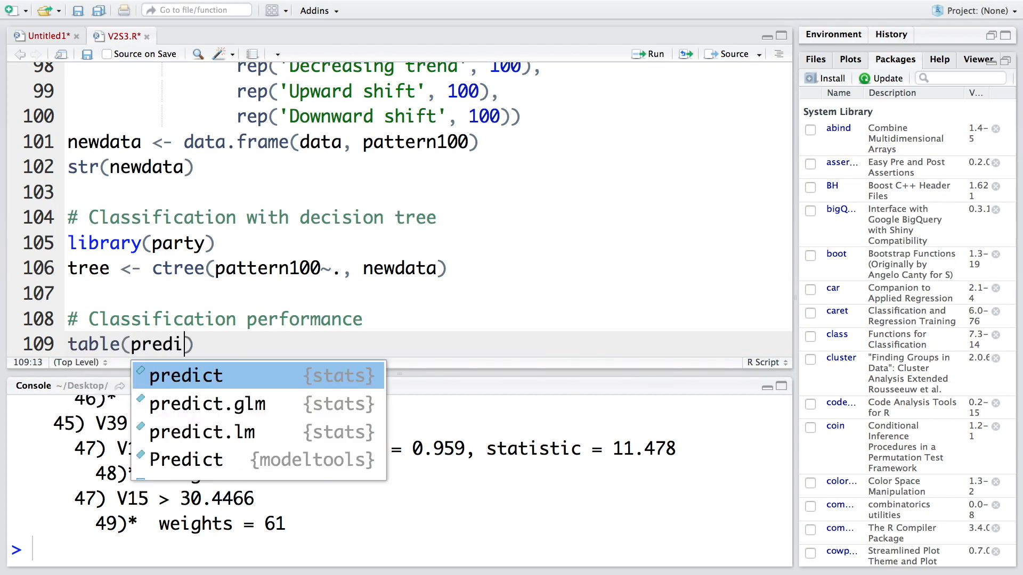
{"action": "type", "text": "ct"}
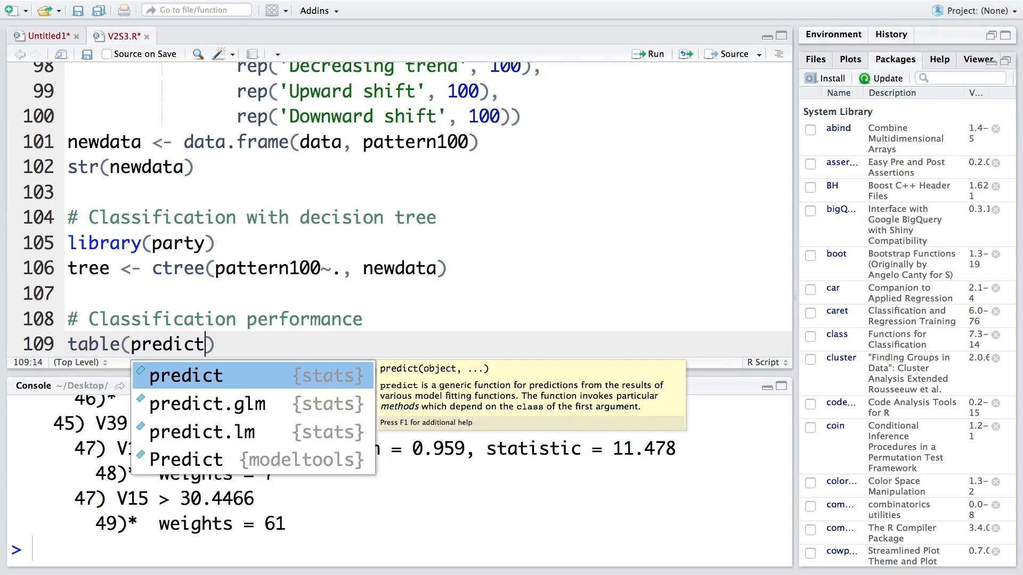
{"action": "type", "text": "(tree"}
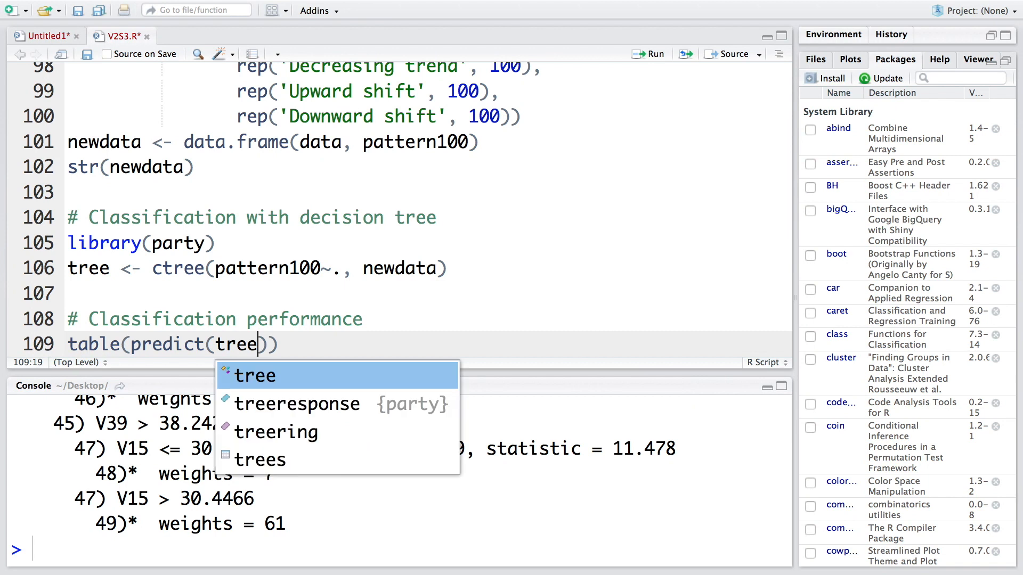
{"action": "type", "text": ", newdat"}
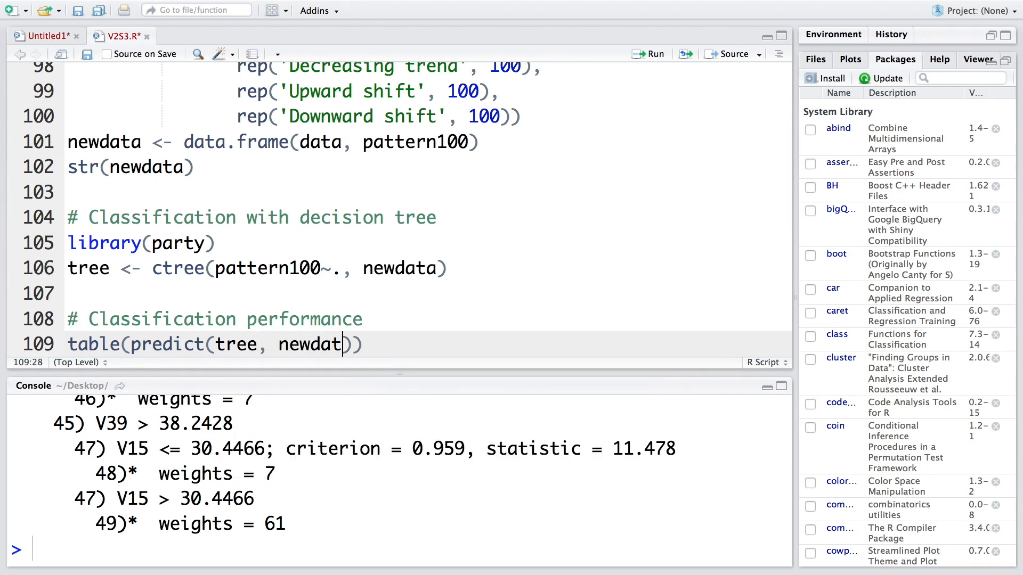
{"action": "type", "text": "a),"}
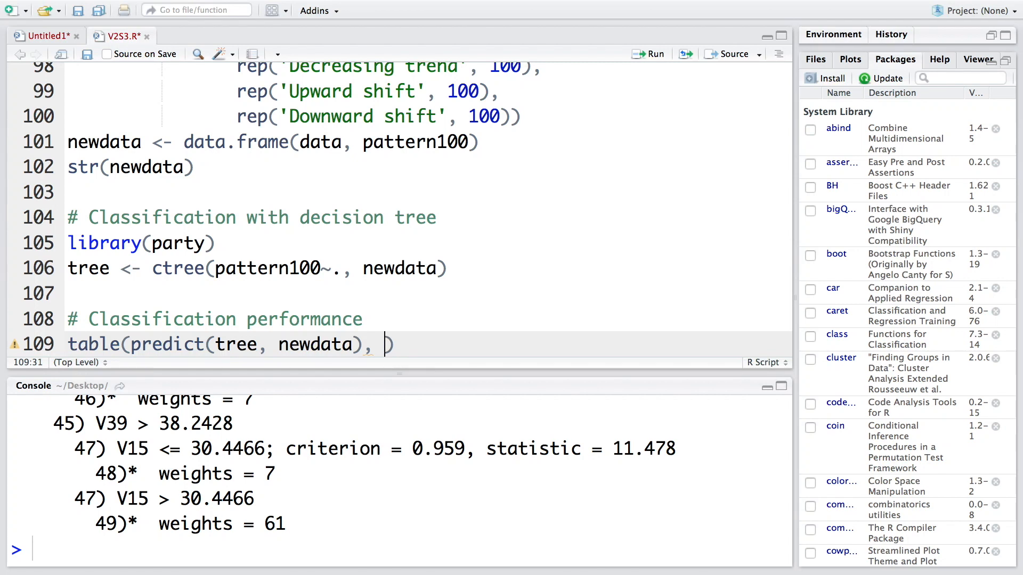
{"action": "type", "text": "newdata$"}
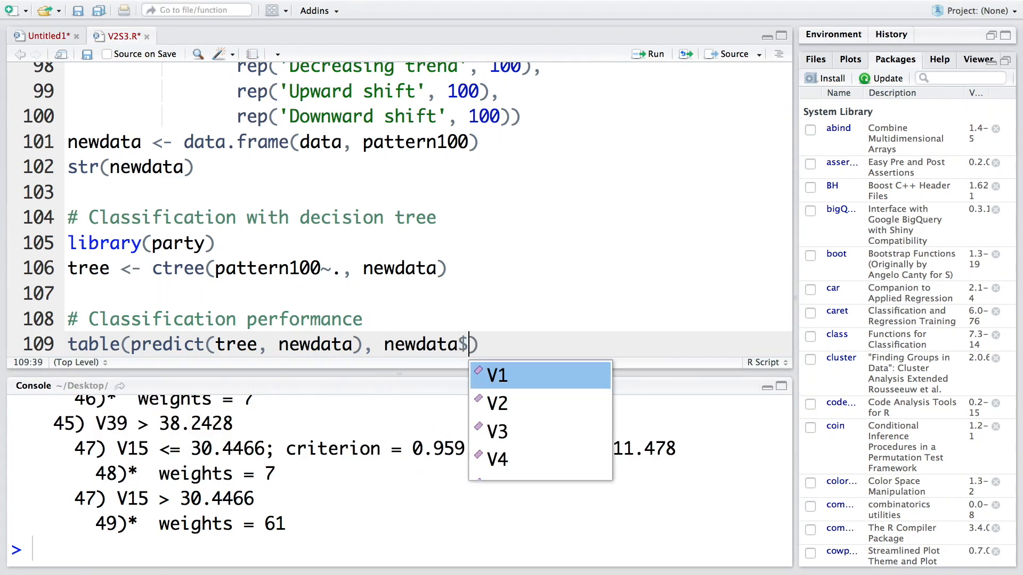
{"action": "type", "text": "pattern100"}
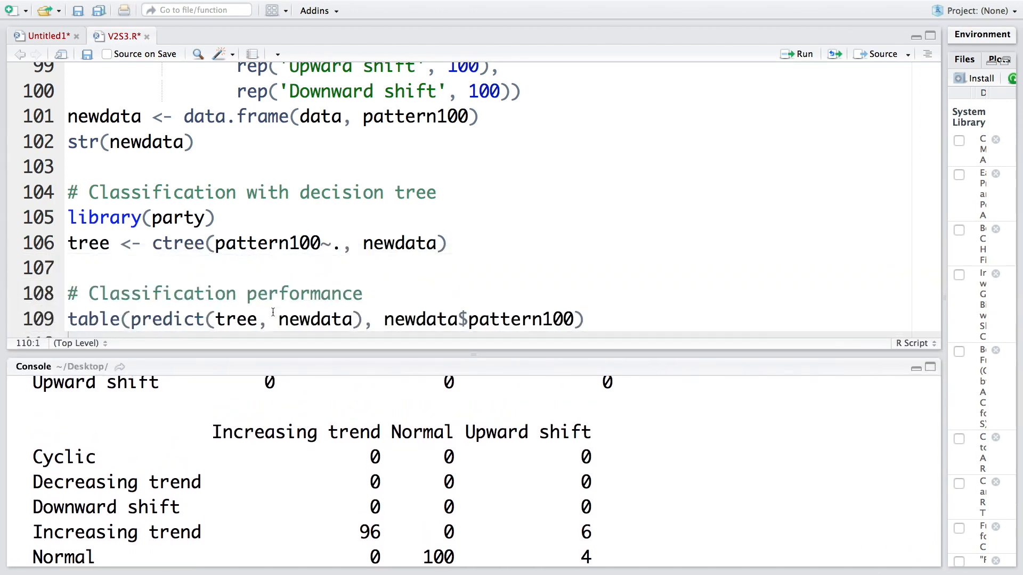
- Relabel the table as Predicted = predict(...), Actual = newdata$pattern100, rerun it and inspect misclassifications
{"action": "type", "text": "redicted ="}
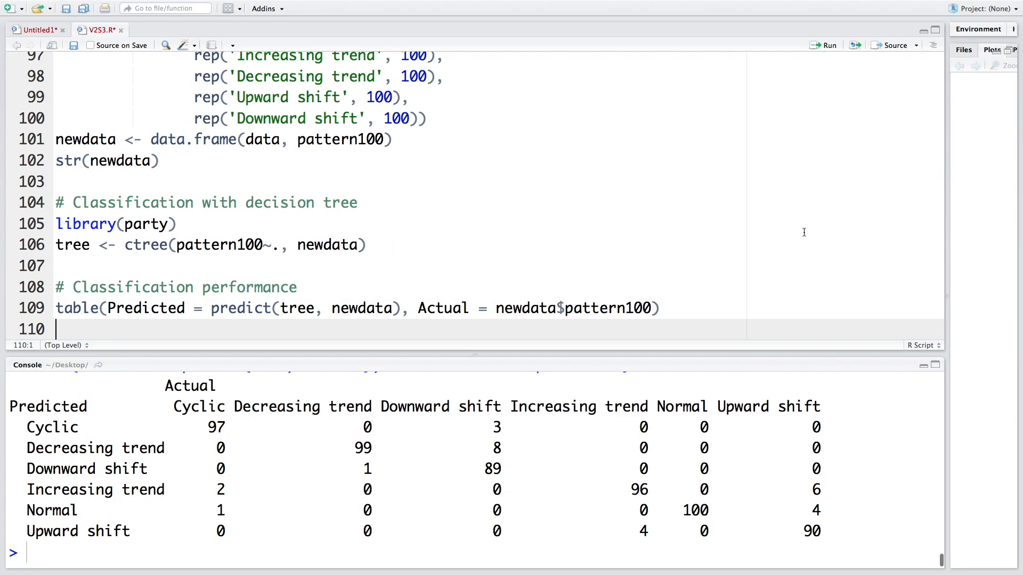
{"action": "mouse_move", "coordinate": [847, 356]}
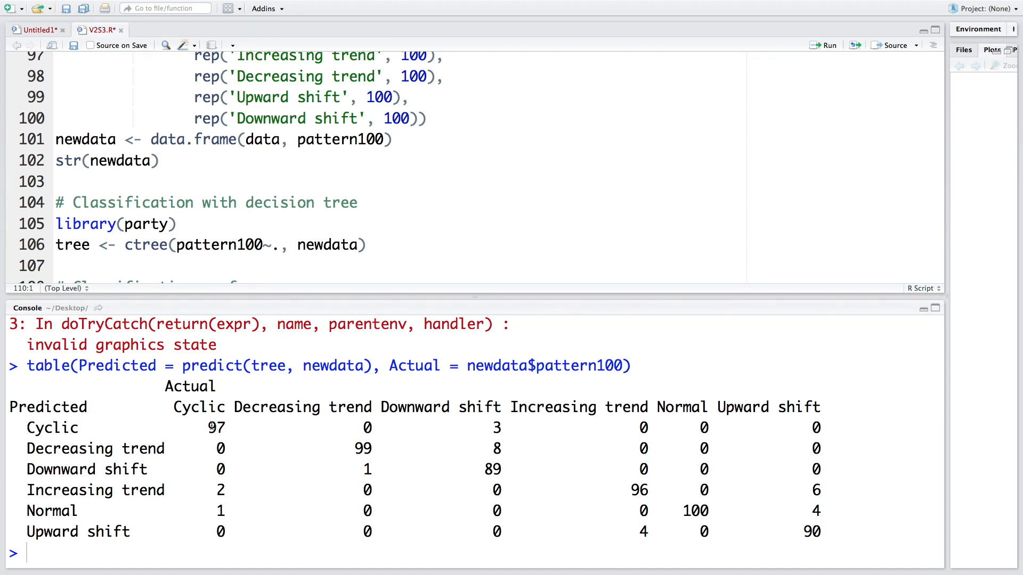
{"action": "double_click", "coordinate": [218, 427]}
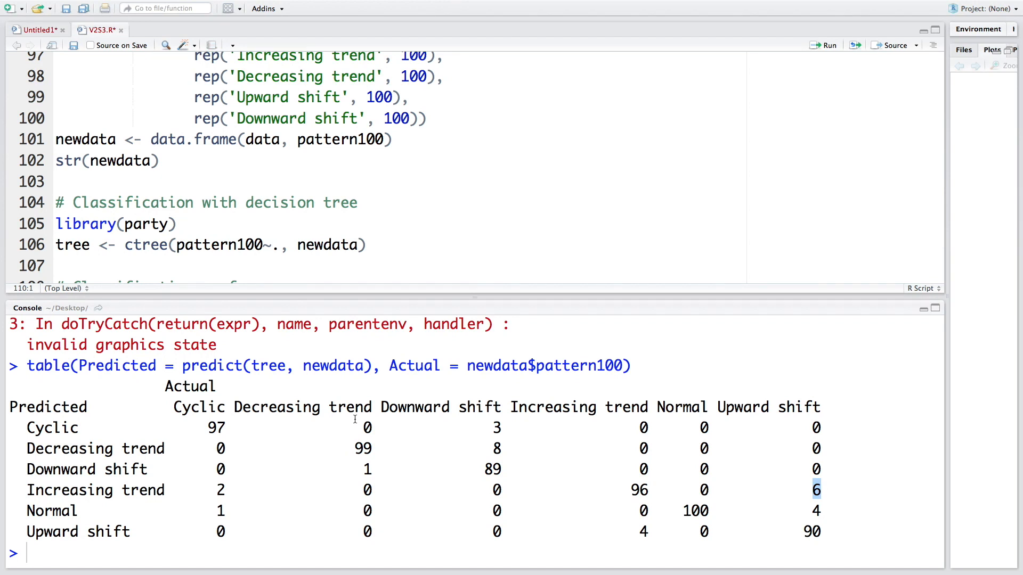
{"action": "mouse_move", "coordinate": [336, 448]}
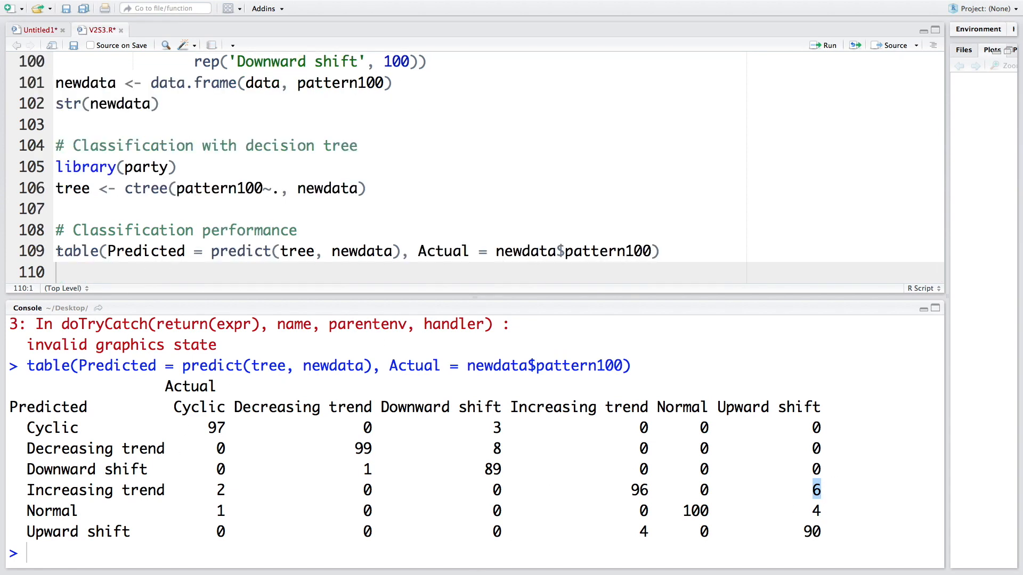
- Store the matrix as tab and run sum(diag(tab))/sum(tab), giving accuracy 0.9516667
{"action": "type", "text": "tab <-"}
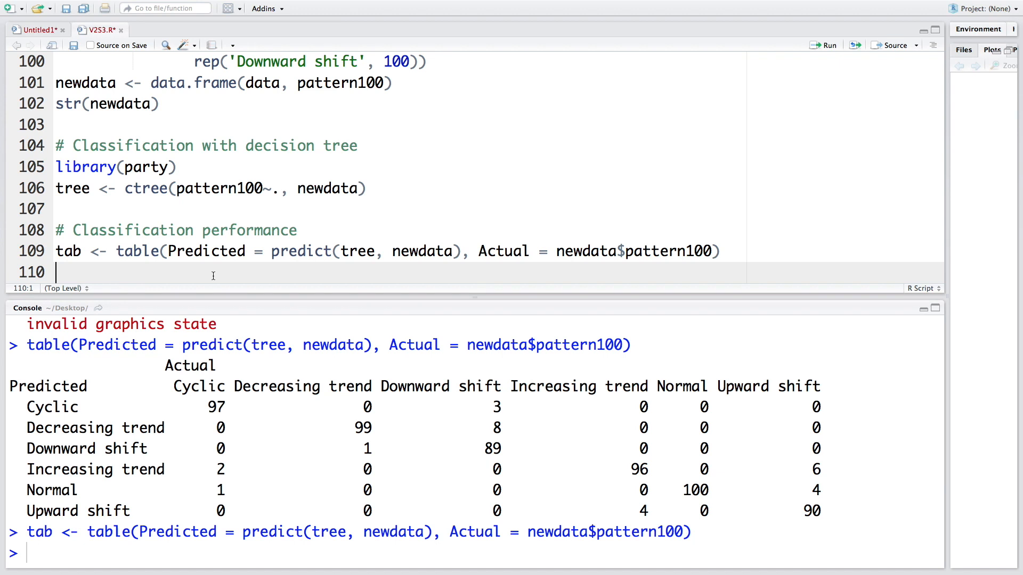
{"action": "type", "text": "sum"}
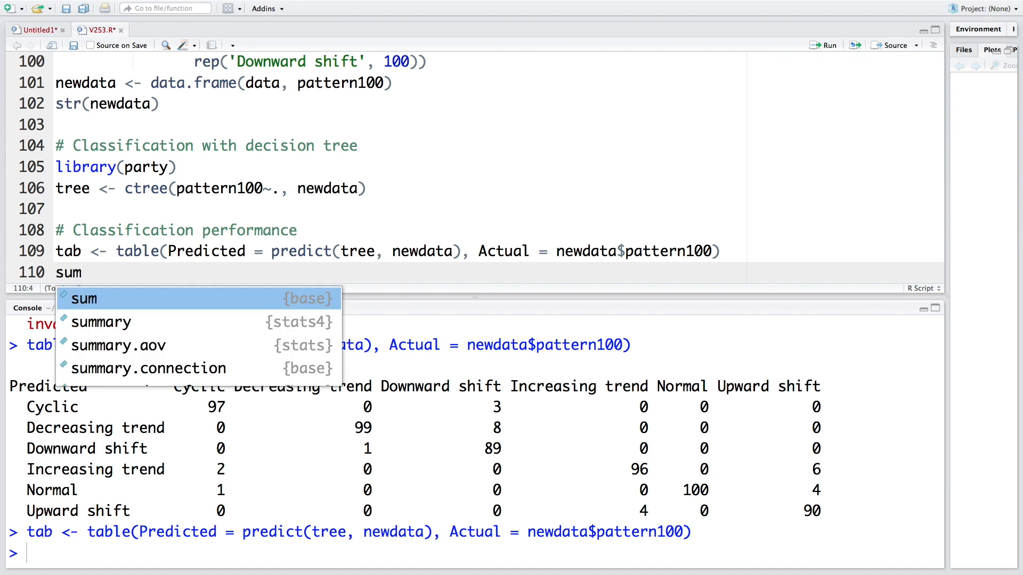
{"action": "type", "text": "(diag(tab"}
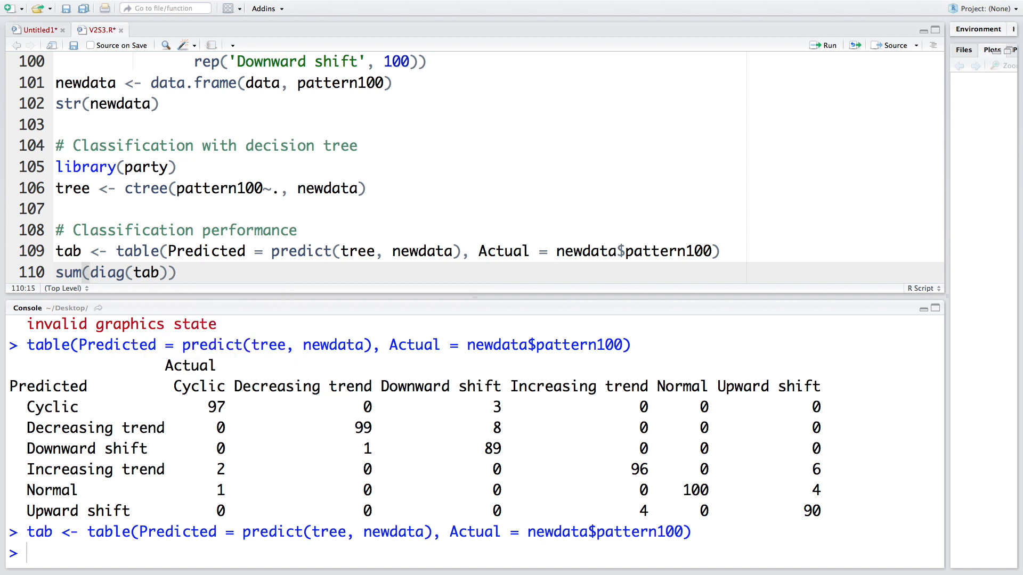
{"action": "type", "text": "/sum"}
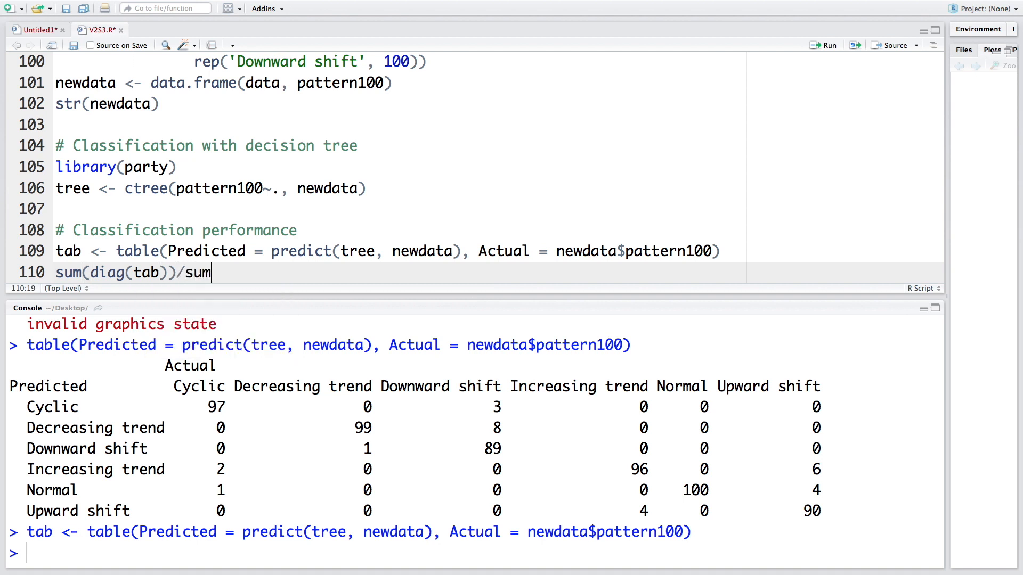
{"action": "type", "text": "(tab)"}
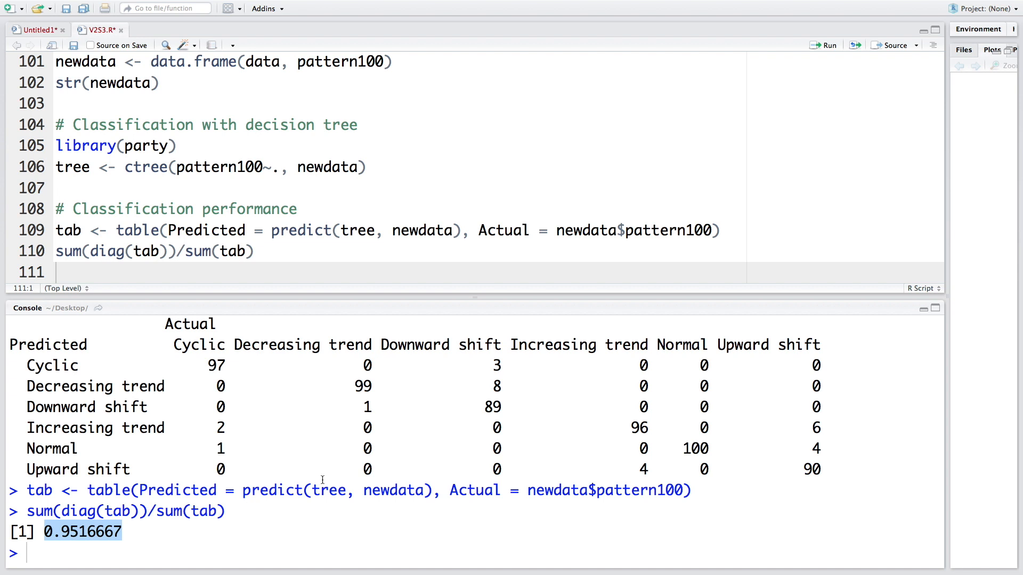
{"action": "mouse_move", "coordinate": [228, 350]}
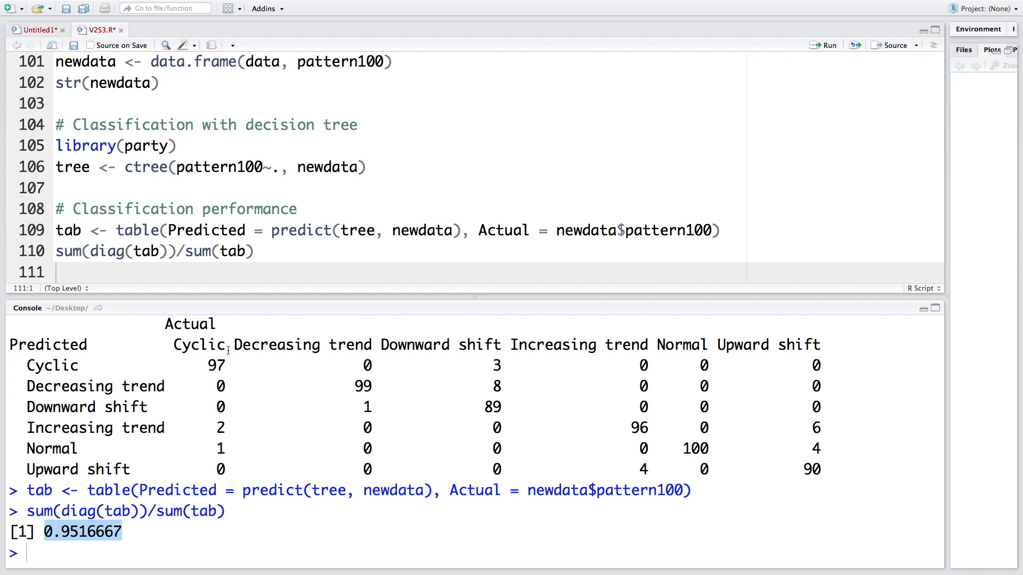
{"action": "double_click", "coordinate": [198, 344]}
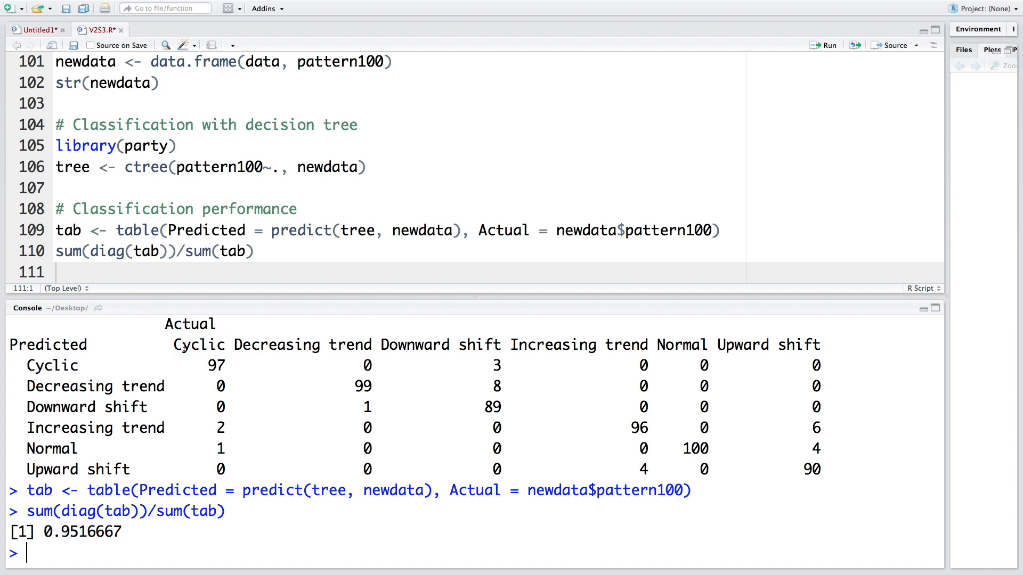
{"action": "double_click", "coordinate": [52, 365]}
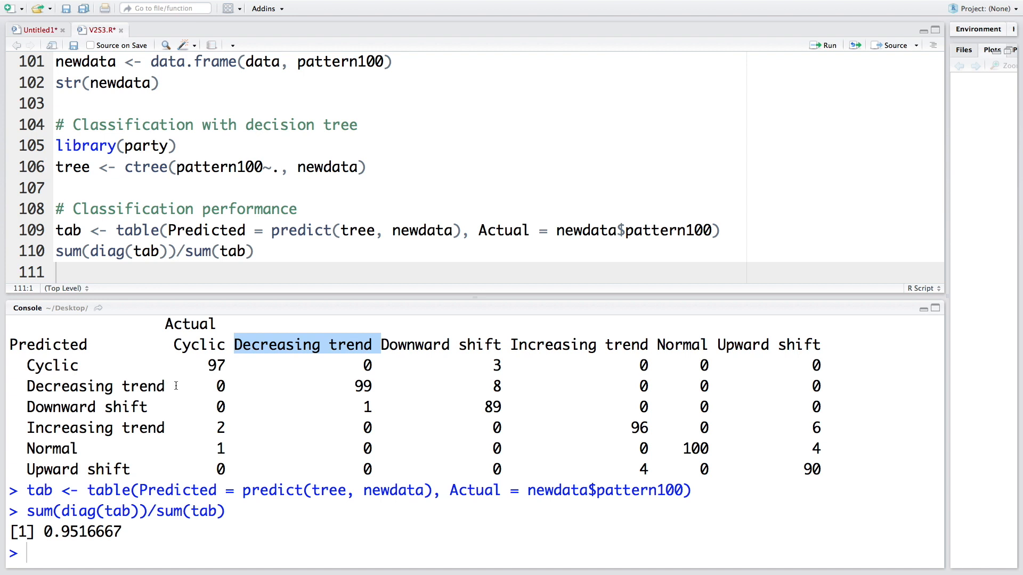
{"action": "double_click", "coordinate": [97, 386]}
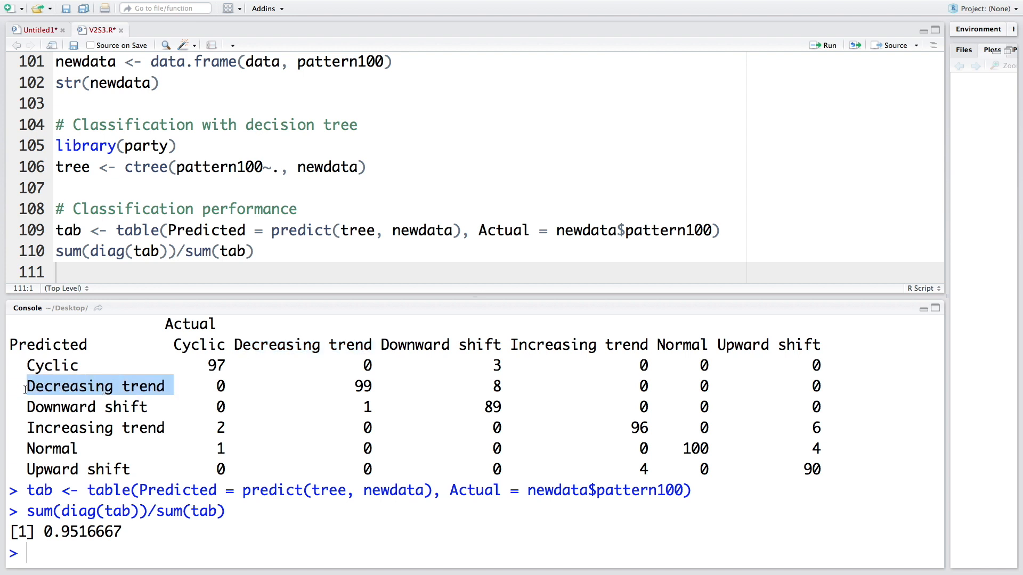
{"action": "mouse_move", "coordinate": [769, 440]}
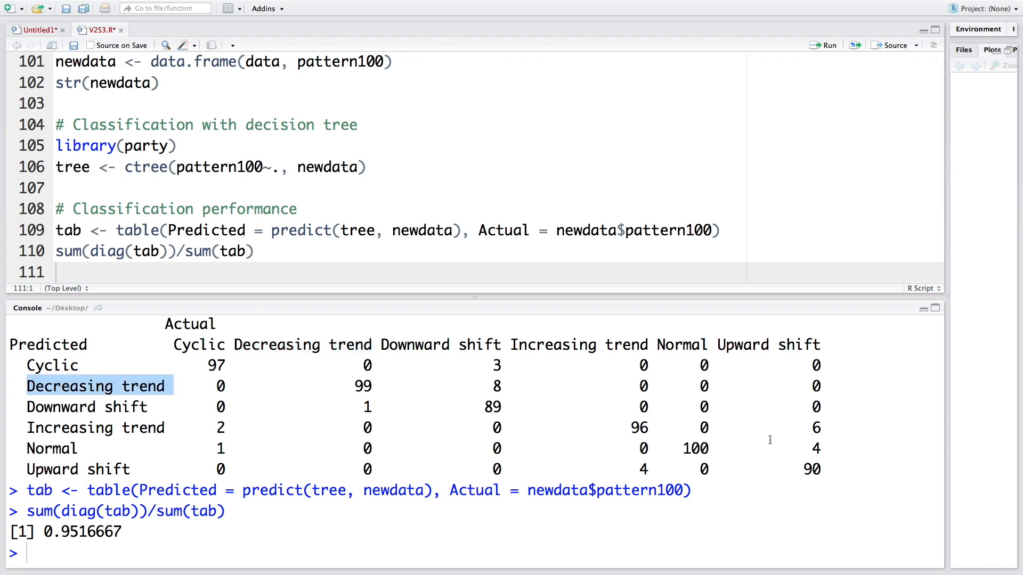
{"action": "mouse_move", "coordinate": [657, 471]}
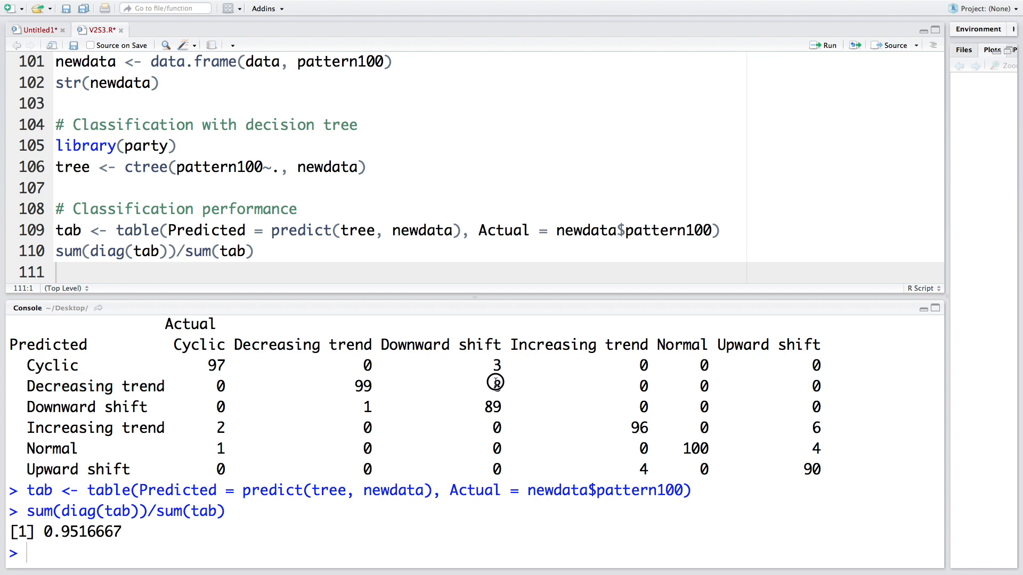
{"action": "double_click", "coordinate": [424, 344]}
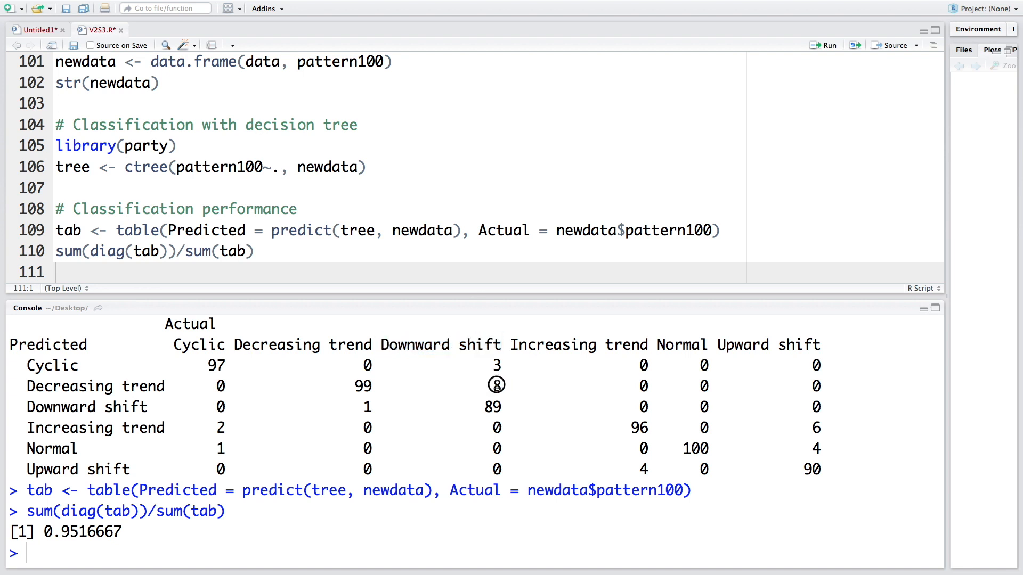
{"action": "double_click", "coordinate": [95, 386]}
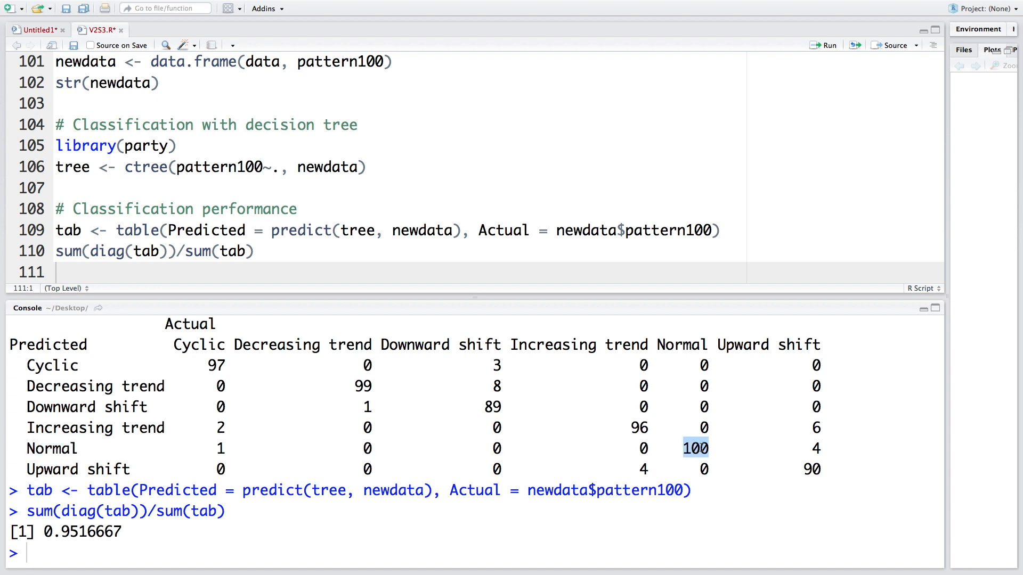
{"action": "mouse_move", "coordinate": [445, 408]}
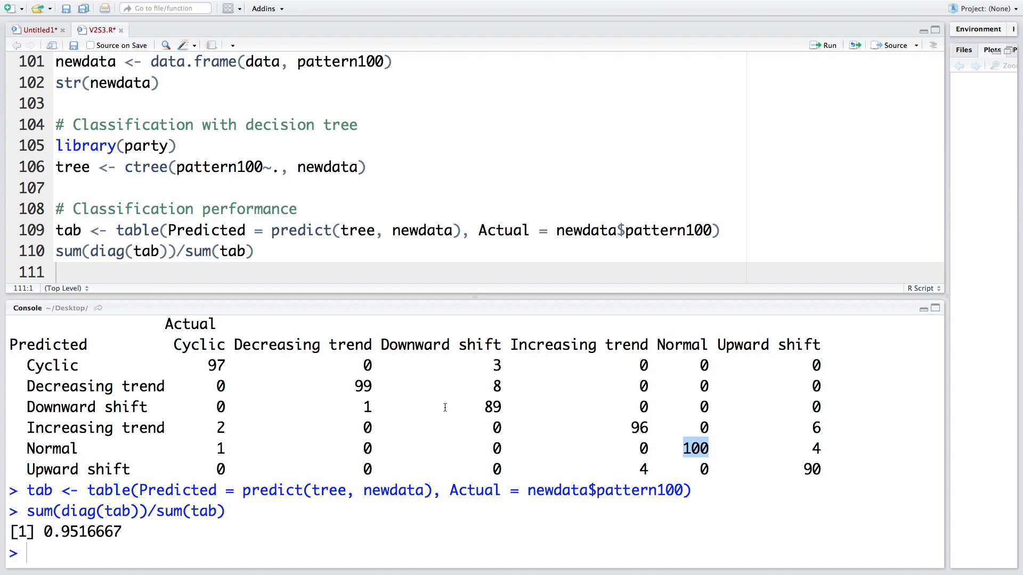